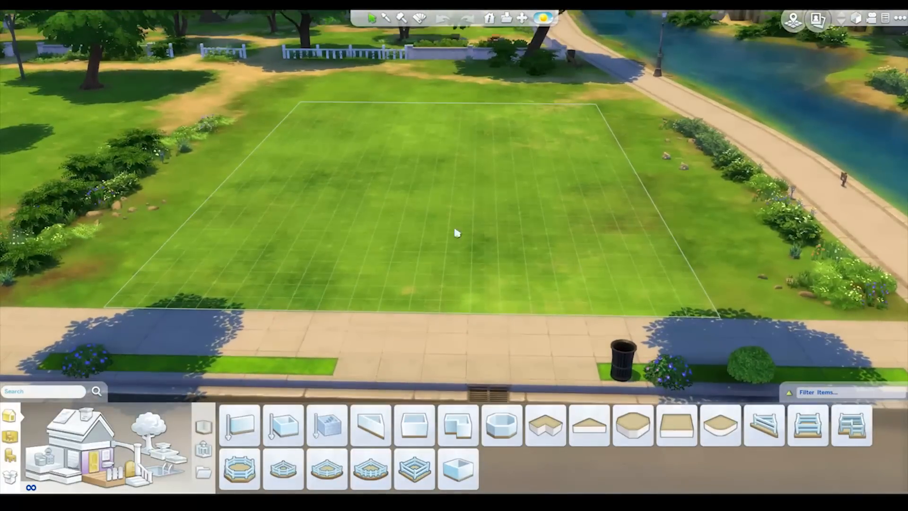
mouse_move(469, 255)
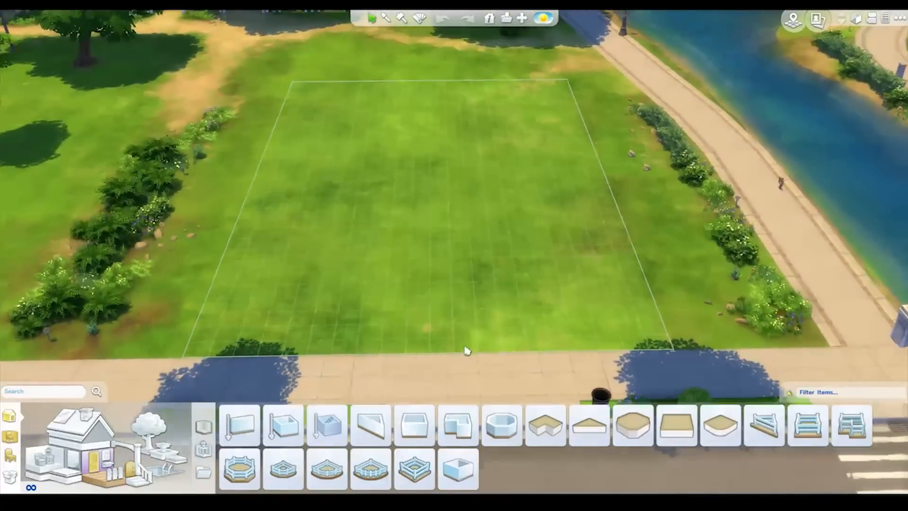
Draw the back wall, left side wall and notched side walls of the classroom outline.
click(457, 425)
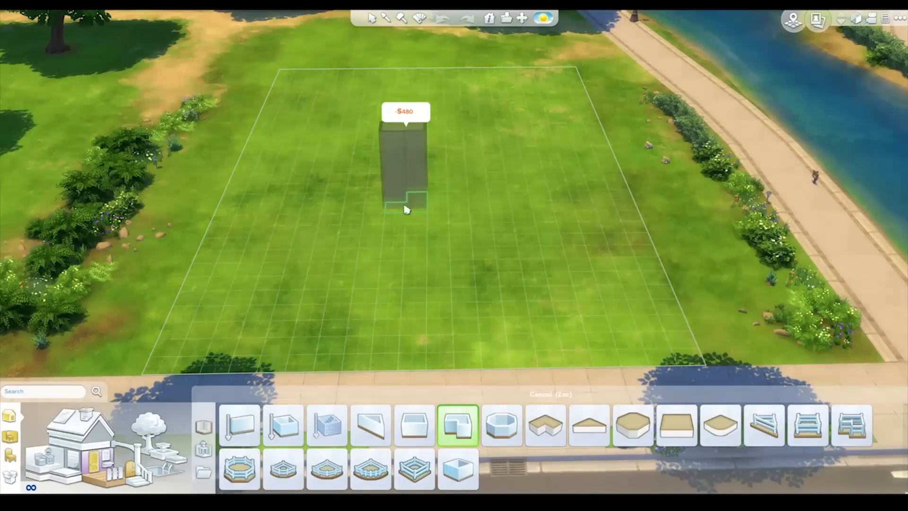
mouse_move(240, 425)
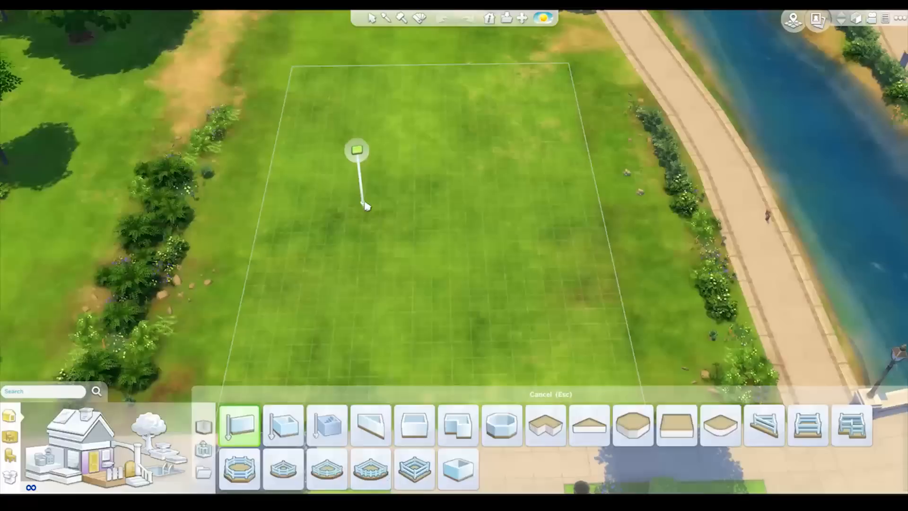
drag(356, 151, 515, 116)
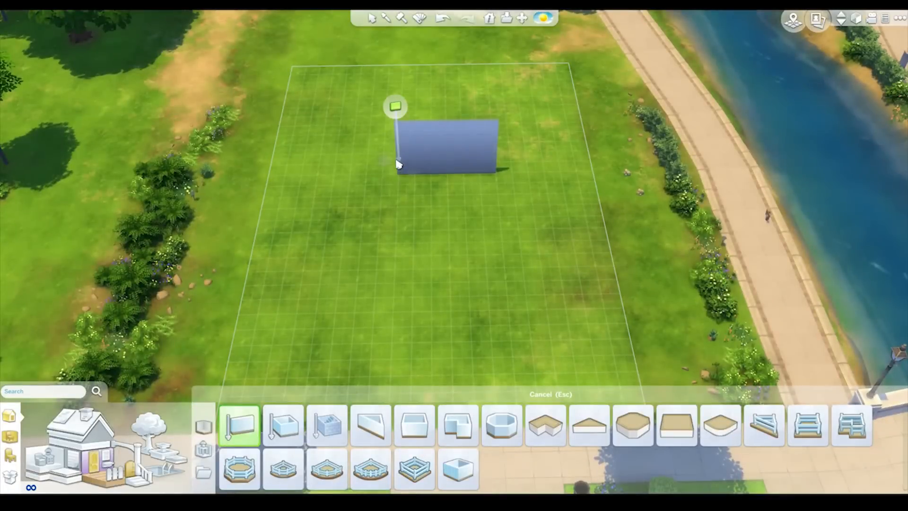
drag(396, 106, 497, 106)
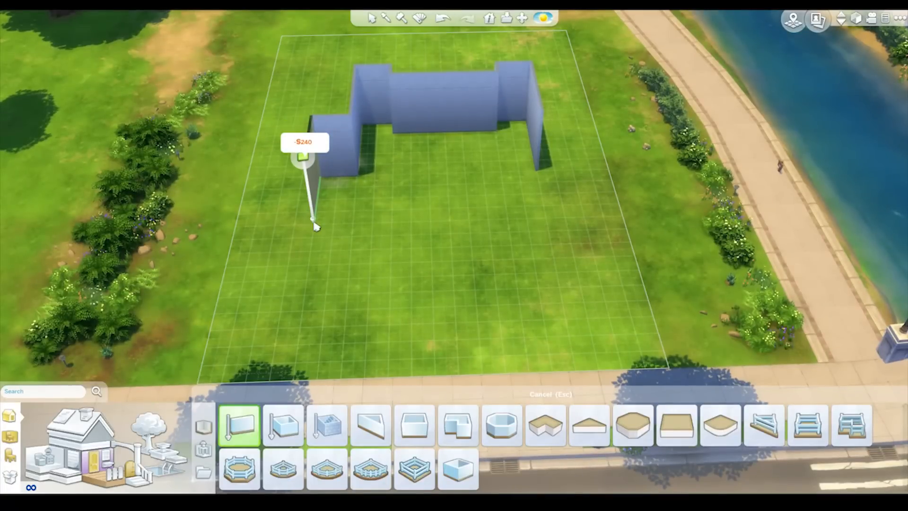
drag(304, 156, 330, 226)
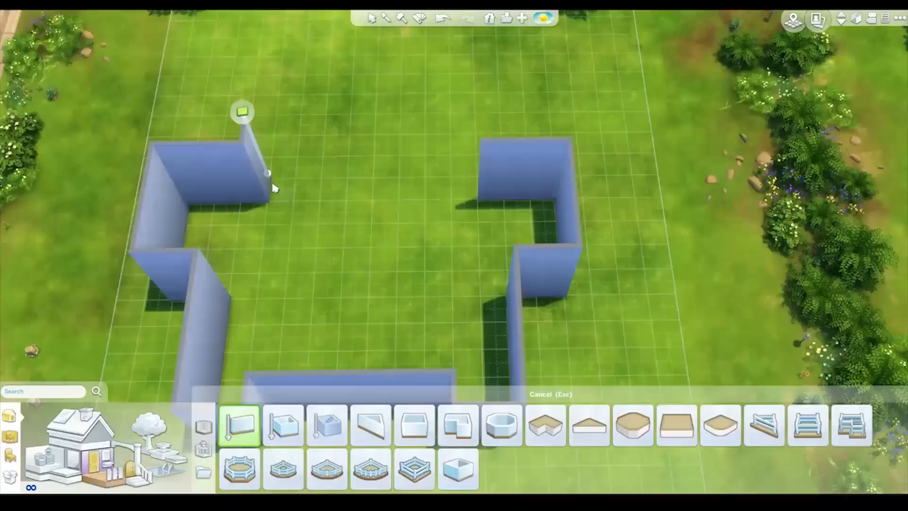
drag(242, 111, 478, 111)
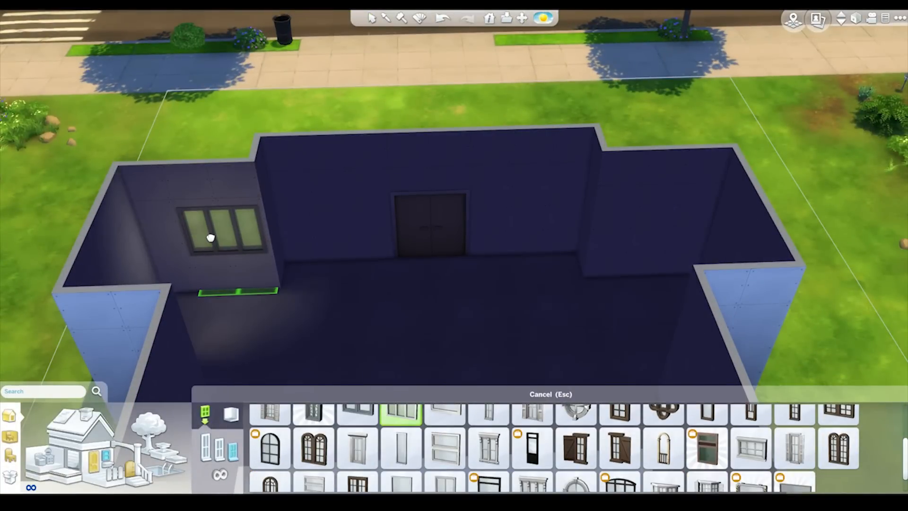
Place a triple window on the left classroom wall.
click(445, 426)
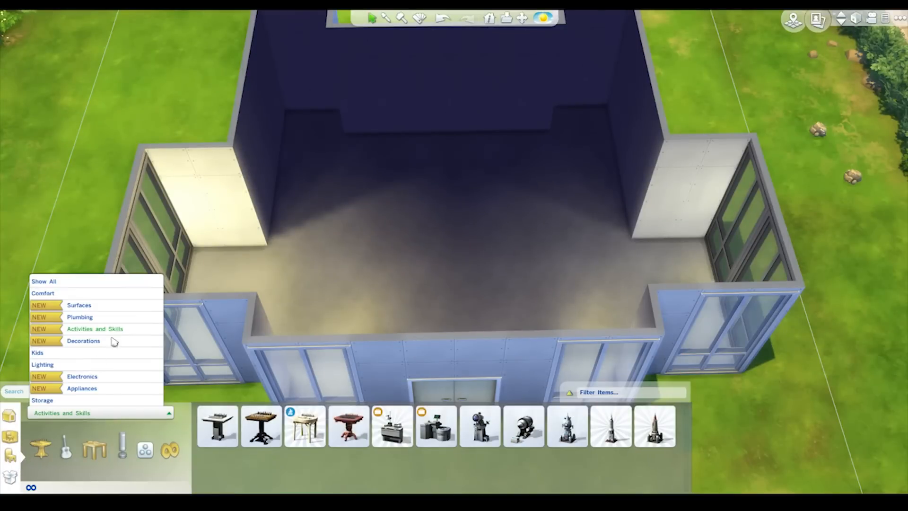
Mount Retro P.I. Lamps on the back wall and place the Baby Genius Mobile beside the left window.
click(42, 363)
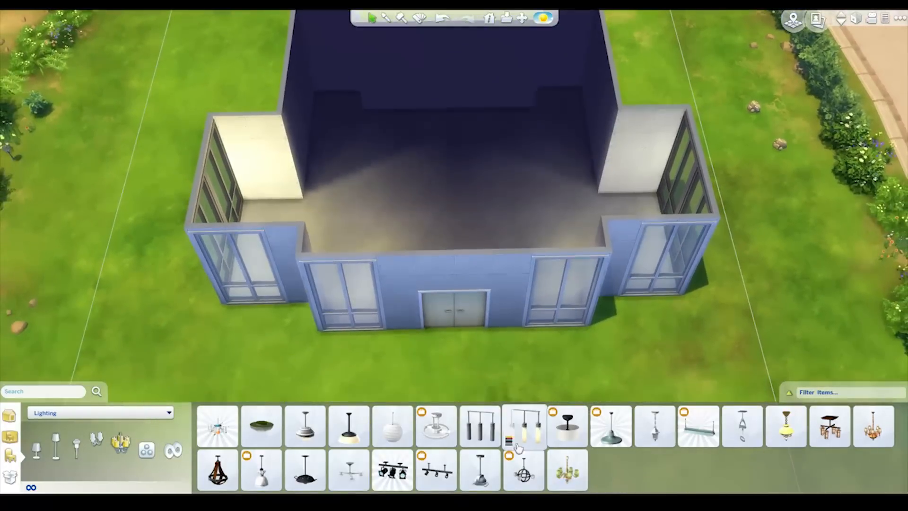
click(523, 469)
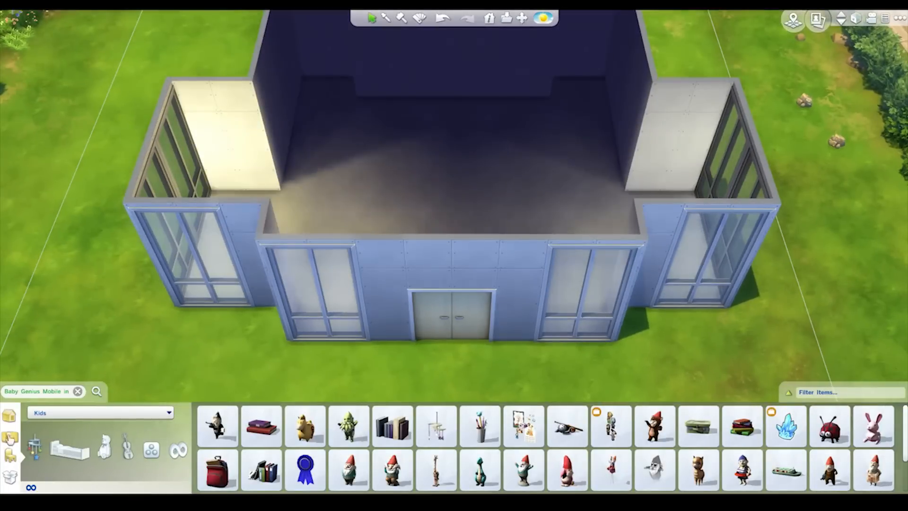
click(98, 412)
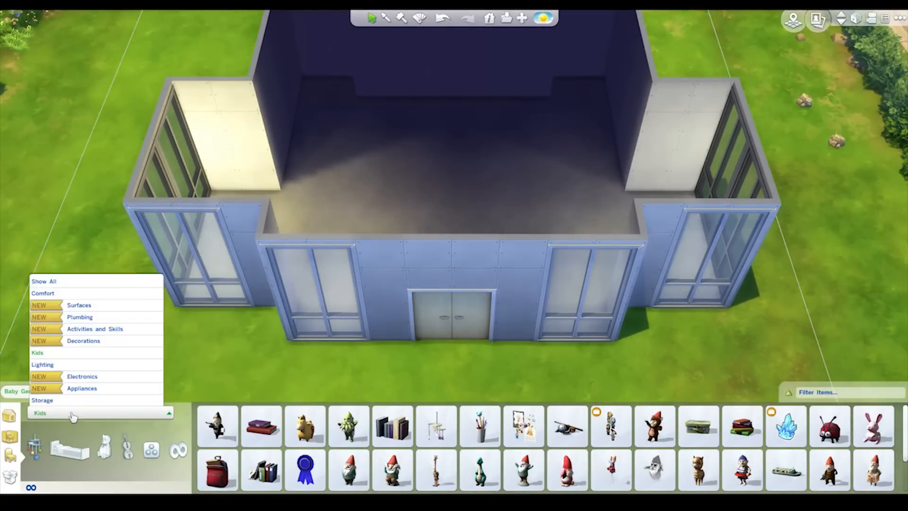
click(42, 364)
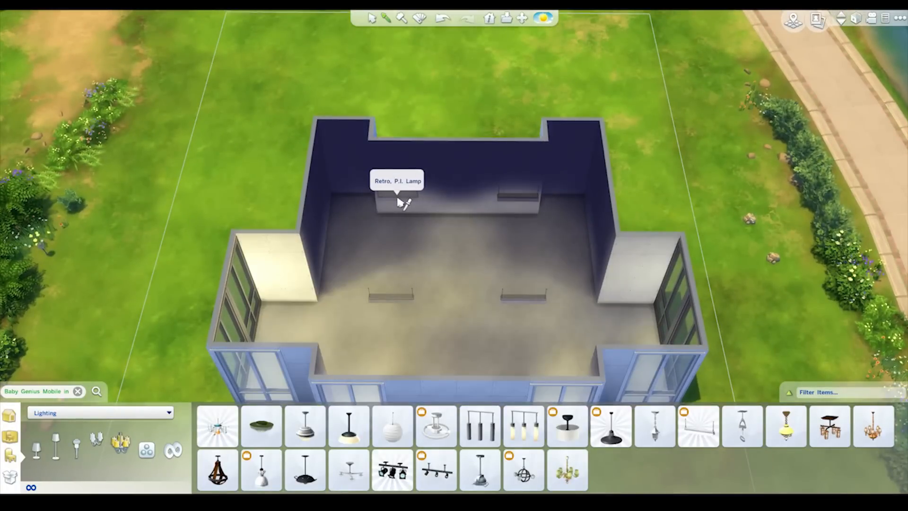
click(698, 426)
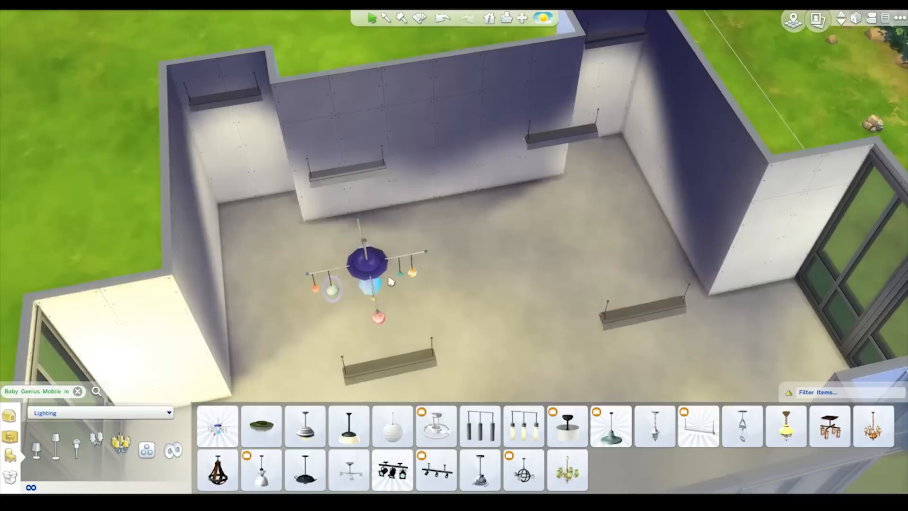
scroll(down, 3)
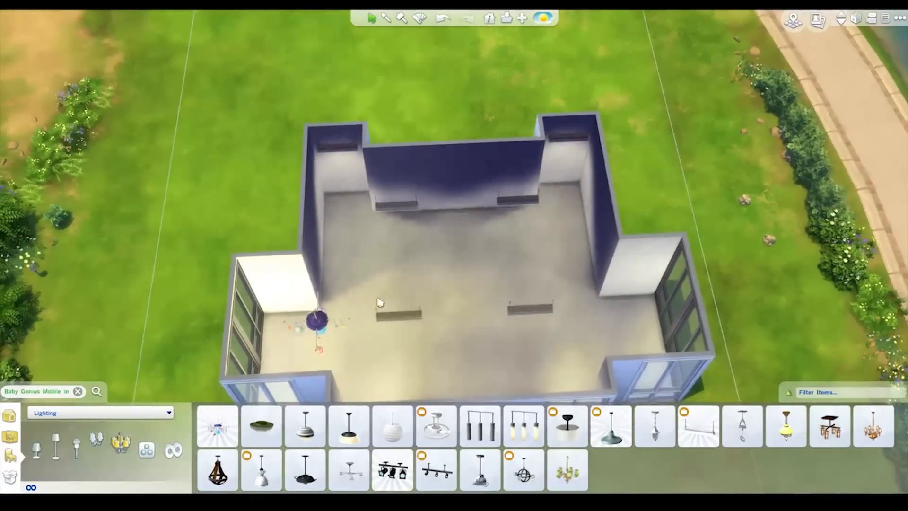
click(205, 412)
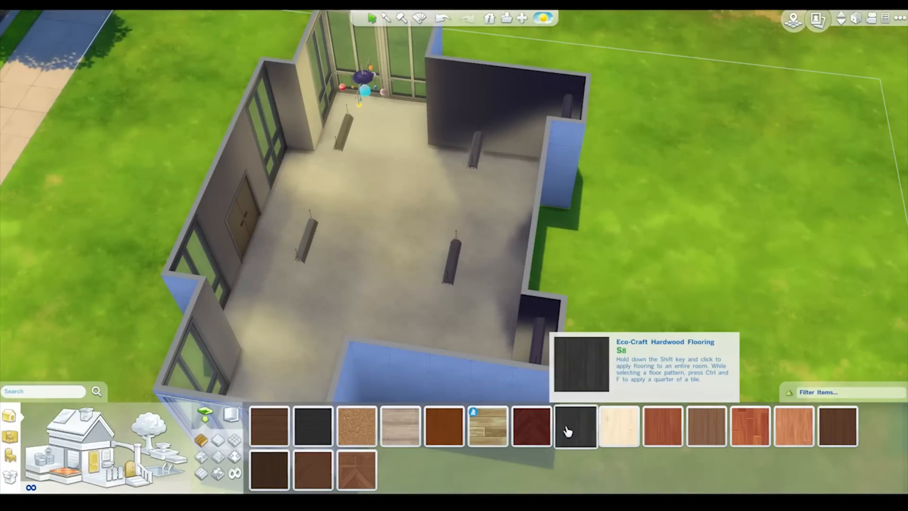
Cover the whole classroom floor with the grey speckled linoleum.
click(619, 425)
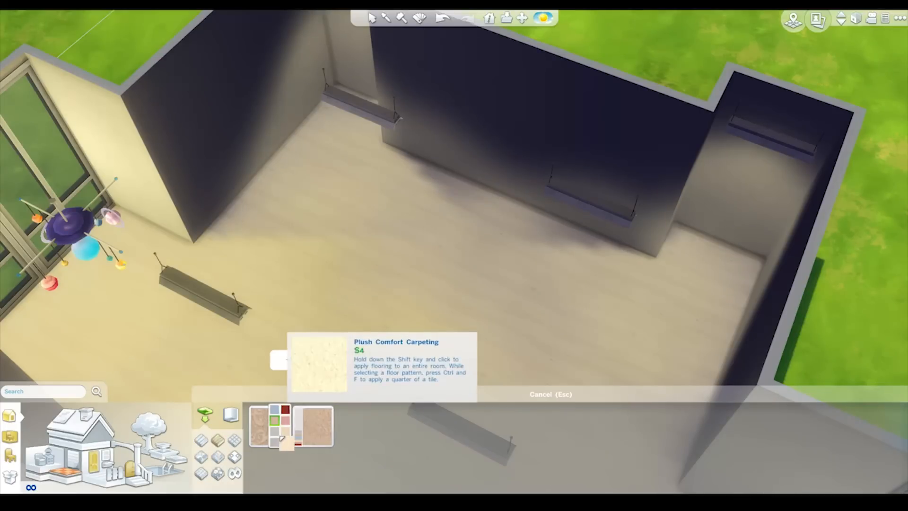
click(312, 426)
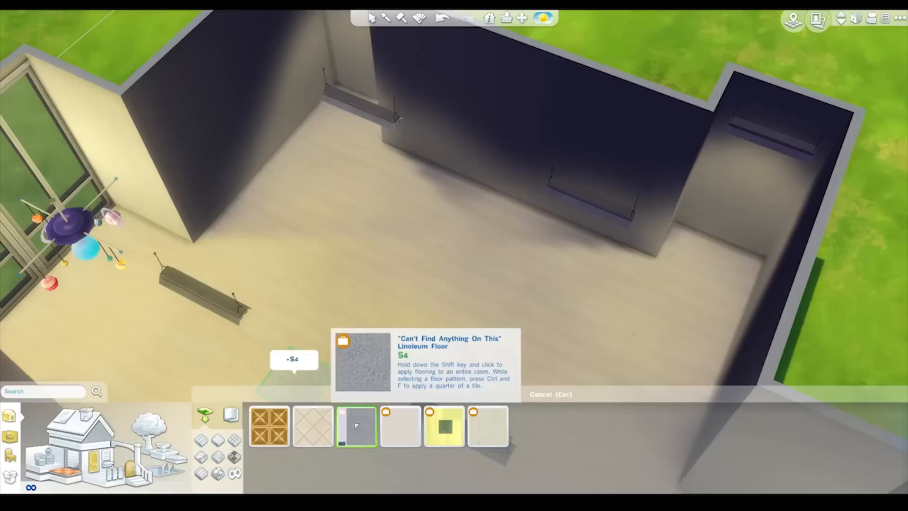
click(356, 426)
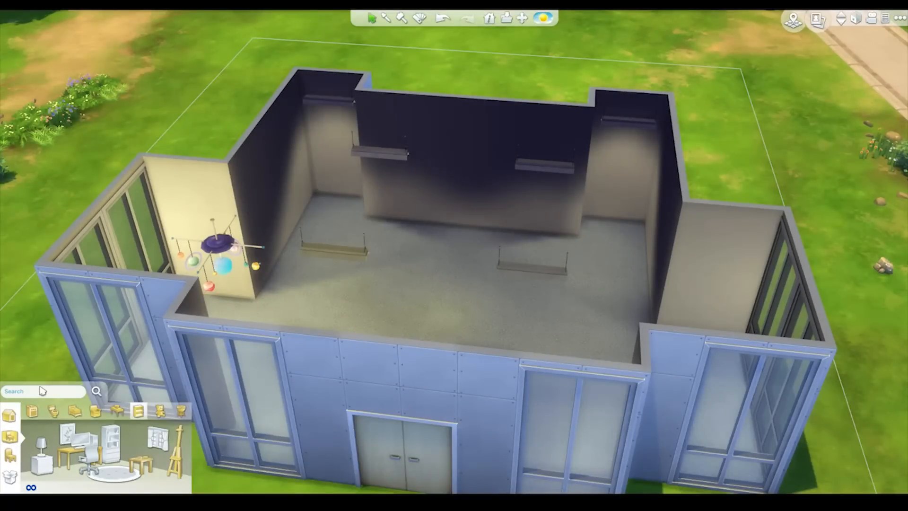
Search the catalog for 'whit' and hang the Chronos Magazine picture frame.
text(whit)
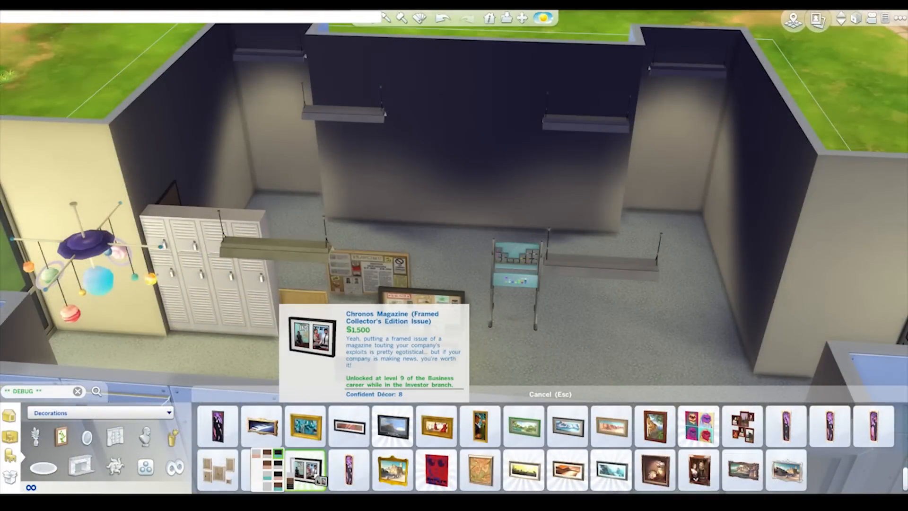
click(444, 255)
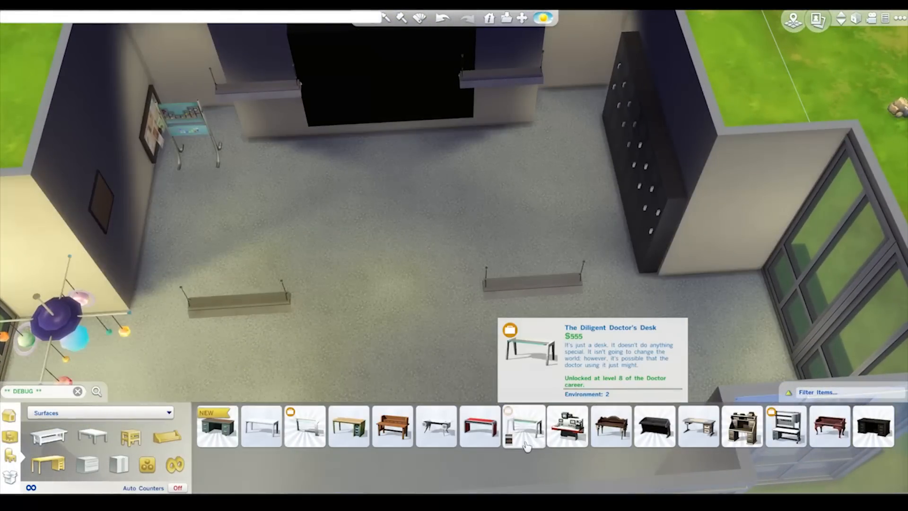
mouse_move(611, 426)
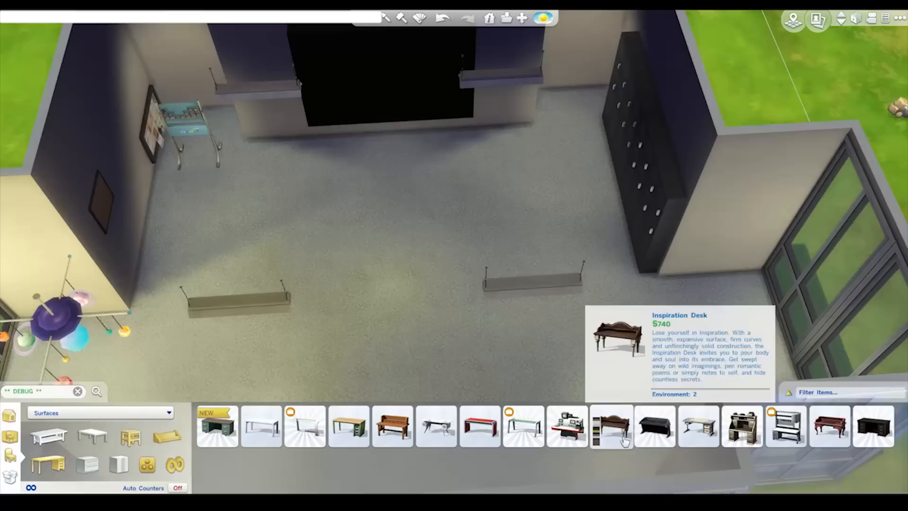
mouse_move(699, 426)
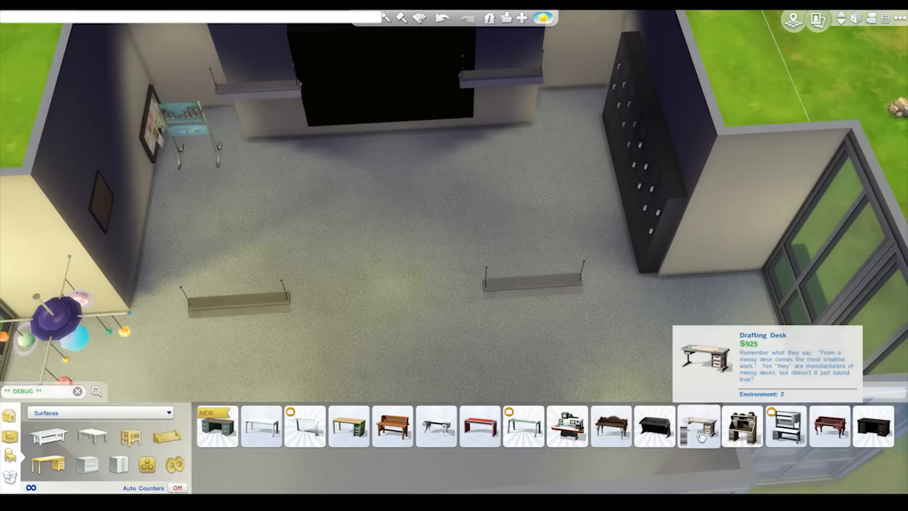
Place white Lacquered Up Console desks across the classroom floor, including one on the left.
click(261, 426)
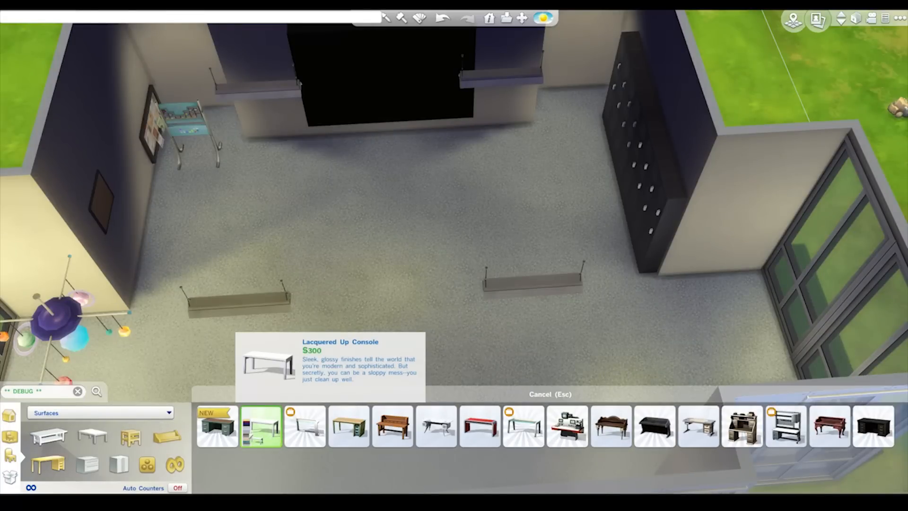
click(260, 426)
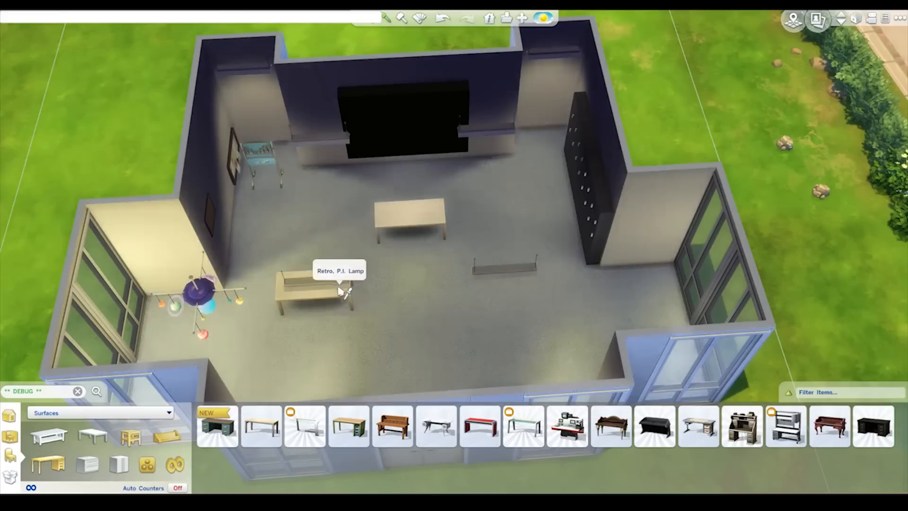
click(261, 427)
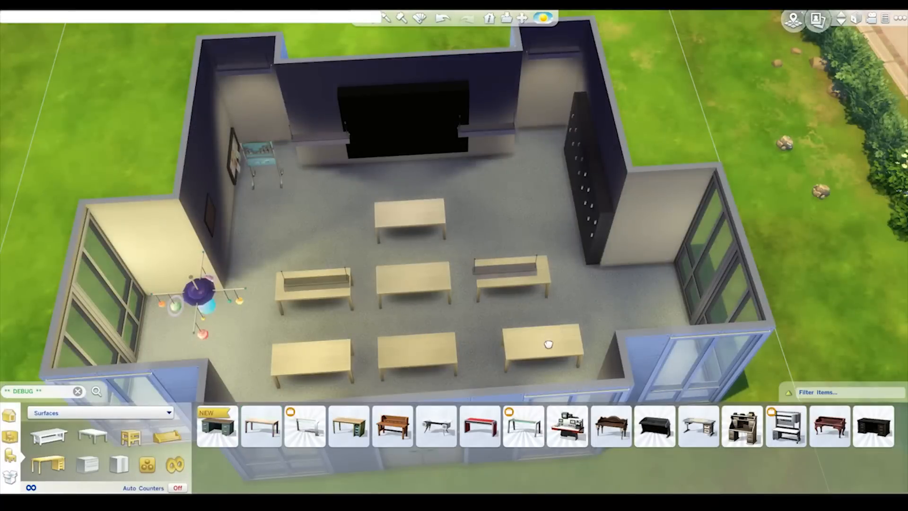
Search 'de' and put a Grade School Homework sheet on the teacher's desk.
text(de School Homewo)
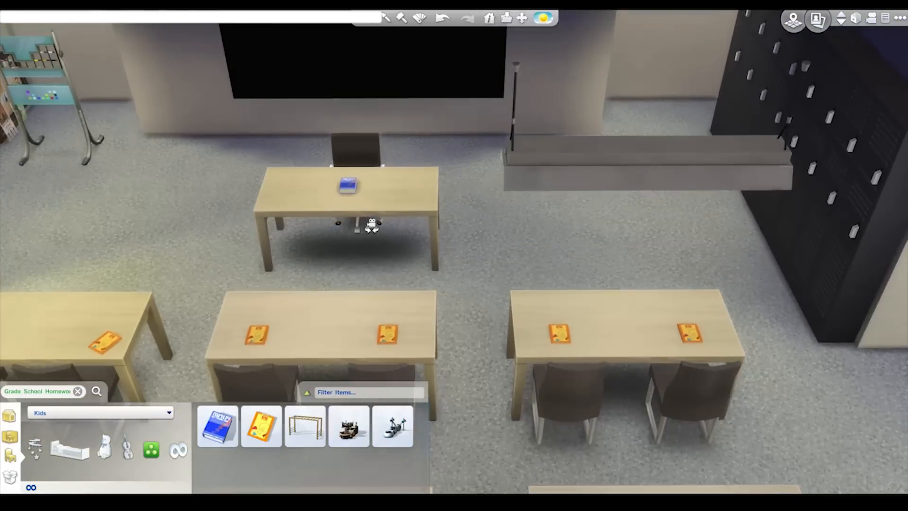
click(261, 427)
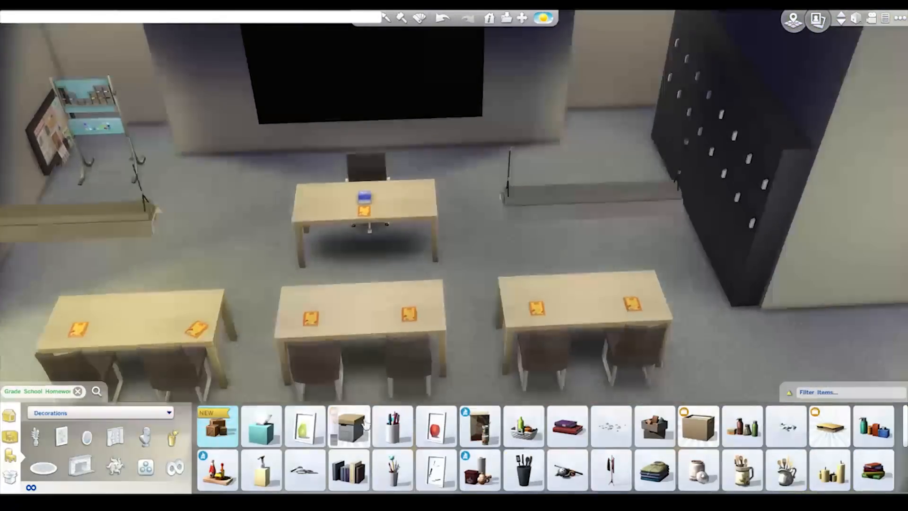
Place a patterned rug beneath the teacher's desk.
click(392, 470)
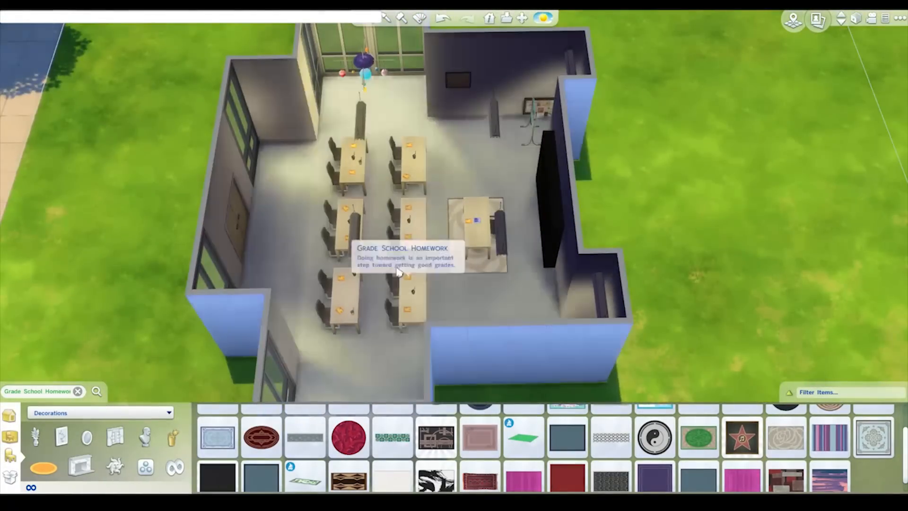
click(98, 412)
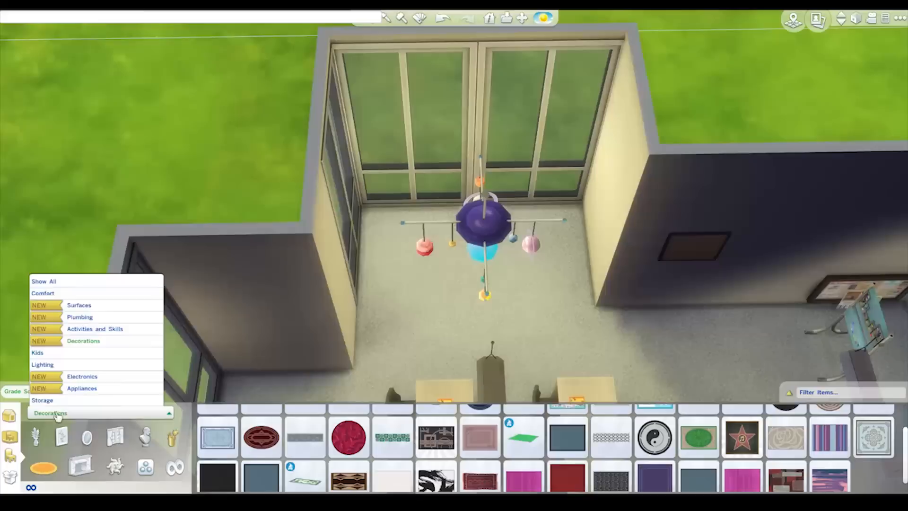
Place two glass-topped desks side by side under the tall front windows.
click(79, 305)
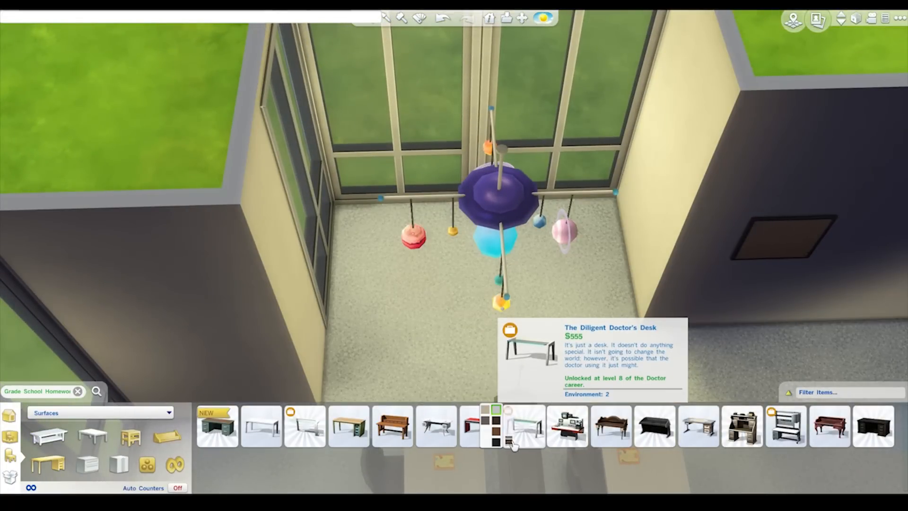
click(513, 426)
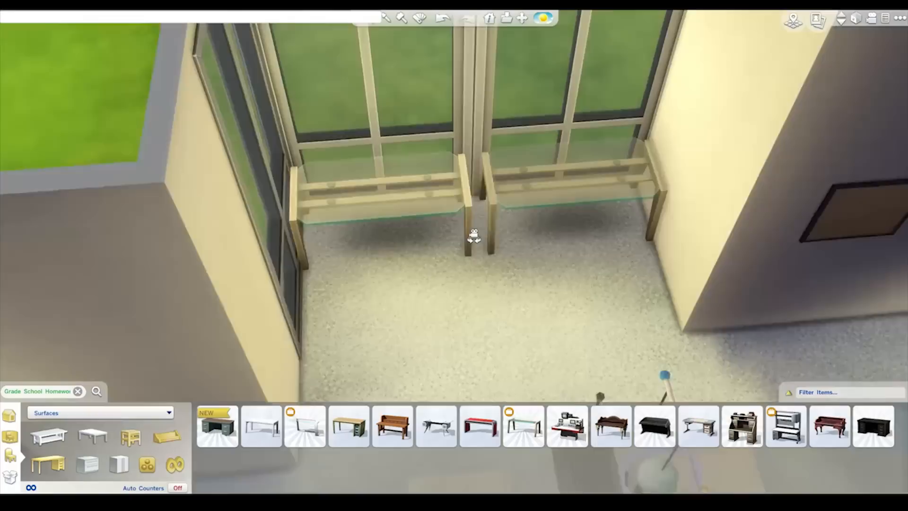
click(98, 412)
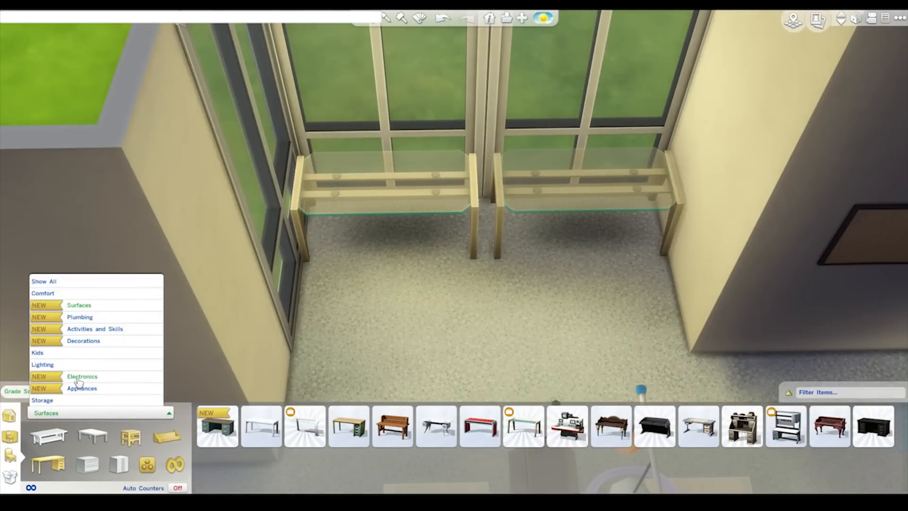
Put a computer on each glass desk and blue and yellow Kindermade Chairs in front.
click(82, 377)
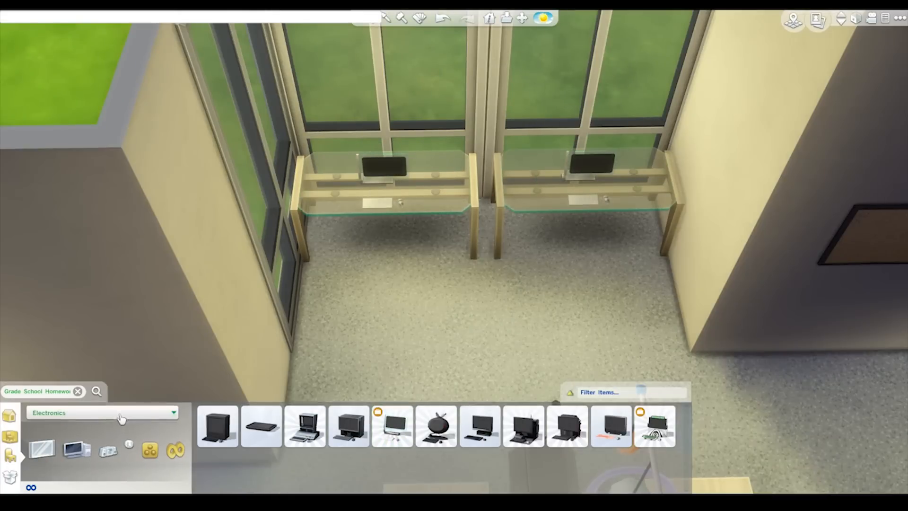
click(101, 412)
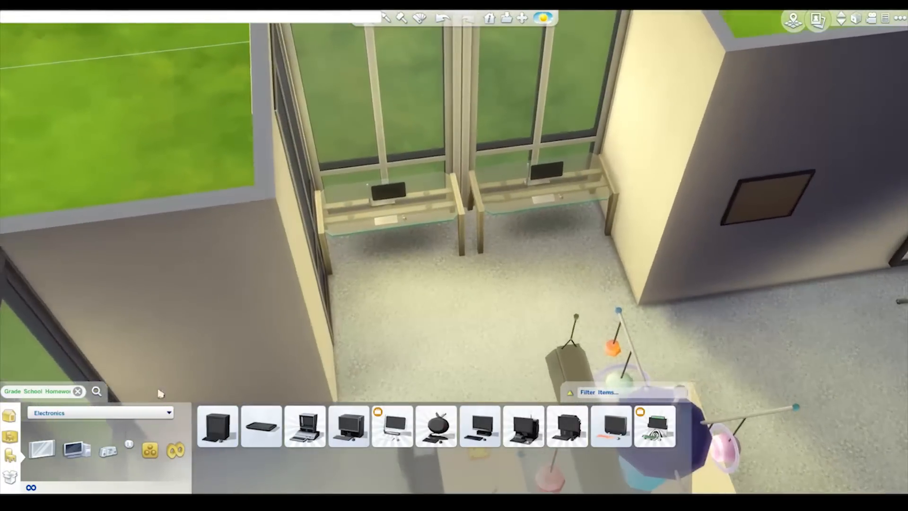
click(101, 413)
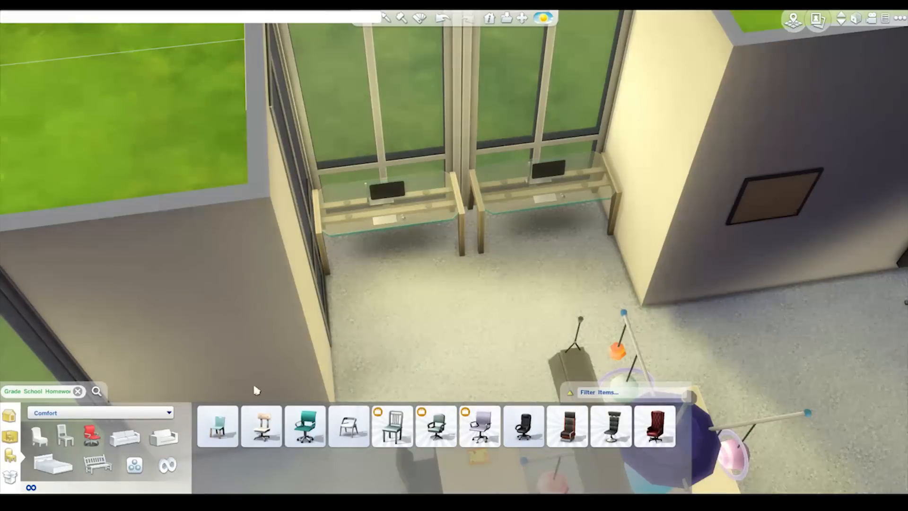
mouse_move(217, 427)
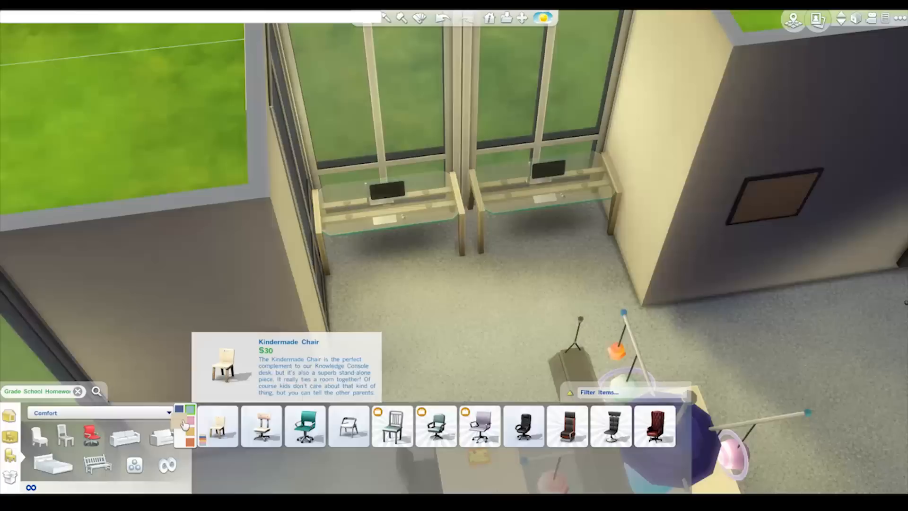
click(217, 427)
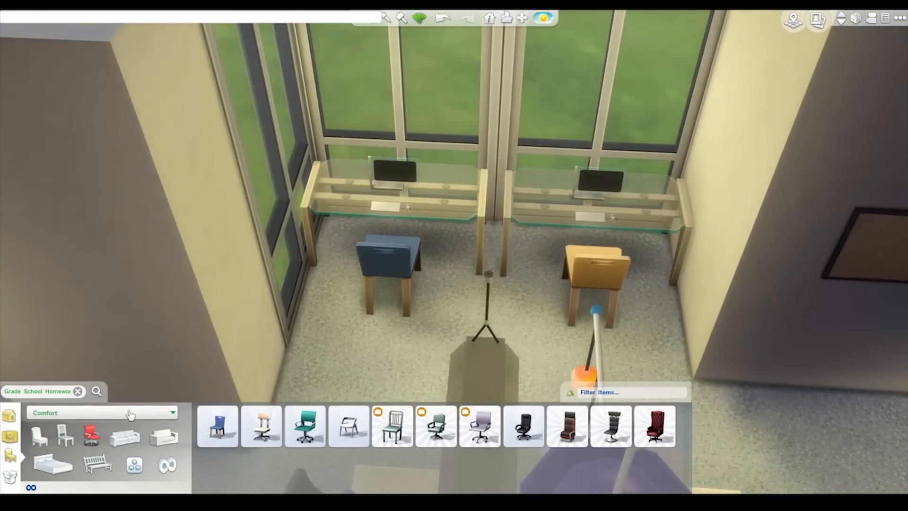
click(99, 413)
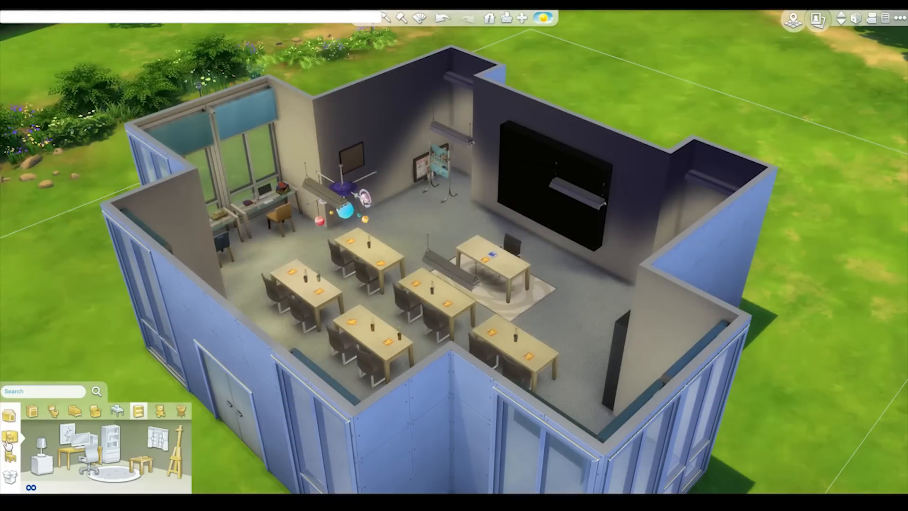
Paint a window-nook side wall with the orange wall paint swatch.
click(9, 435)
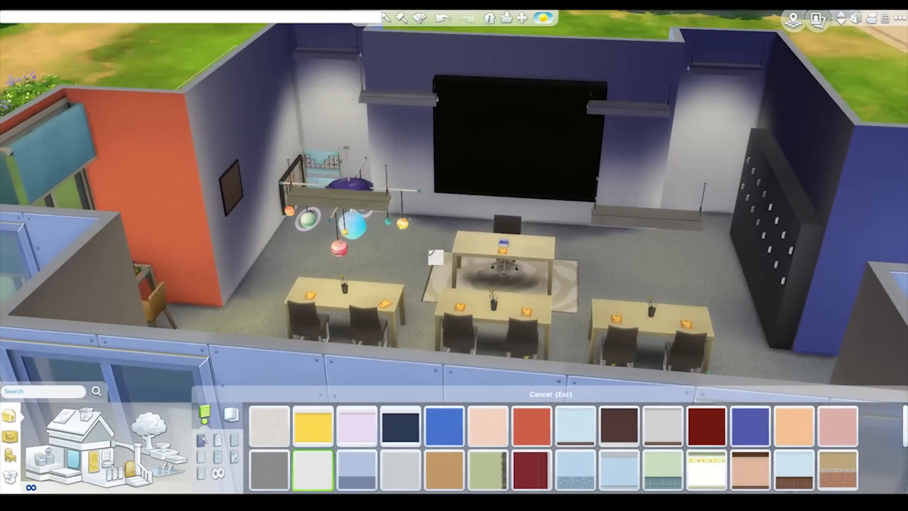
click(509, 133)
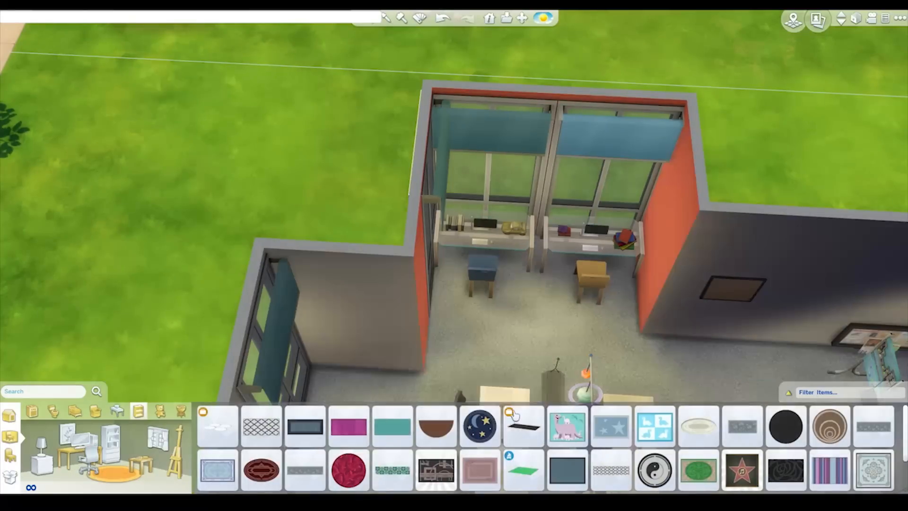
Try the Animal Squares Kid's Rug in the window nook, then pick the Native Ways Handmade Rug.
click(479, 426)
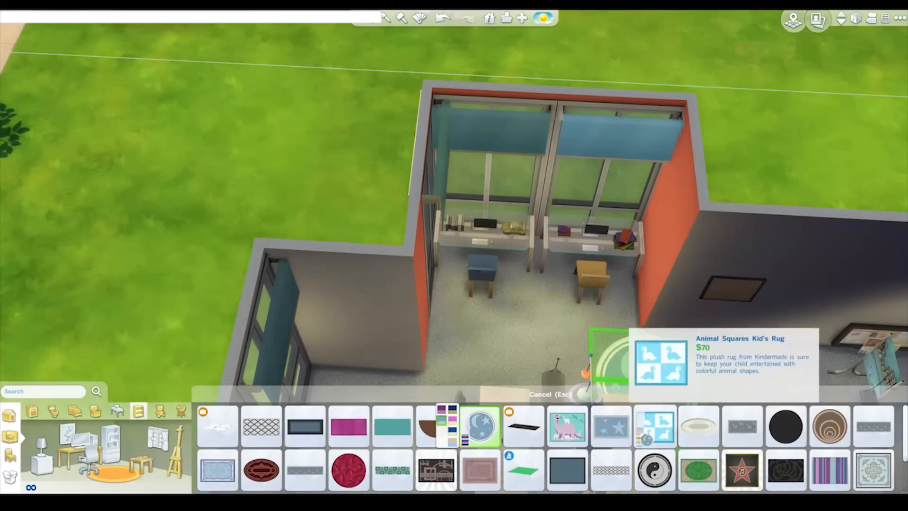
click(655, 428)
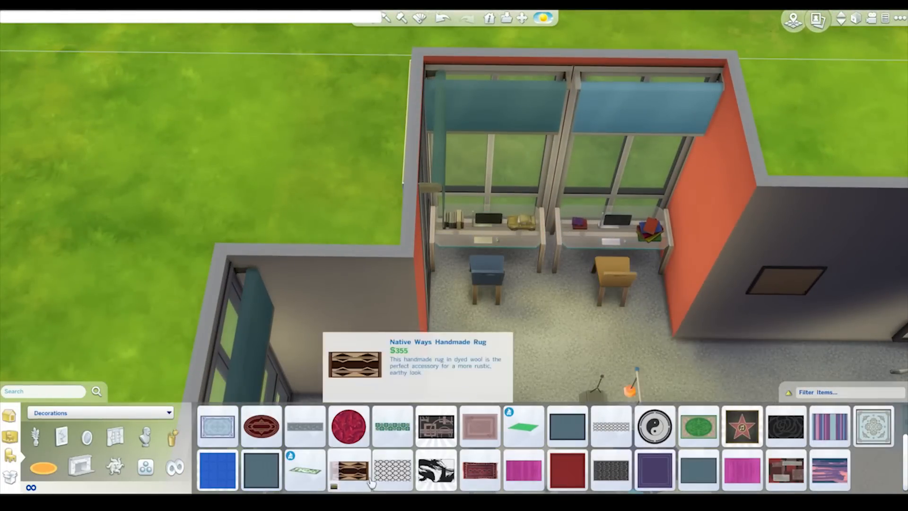
click(304, 470)
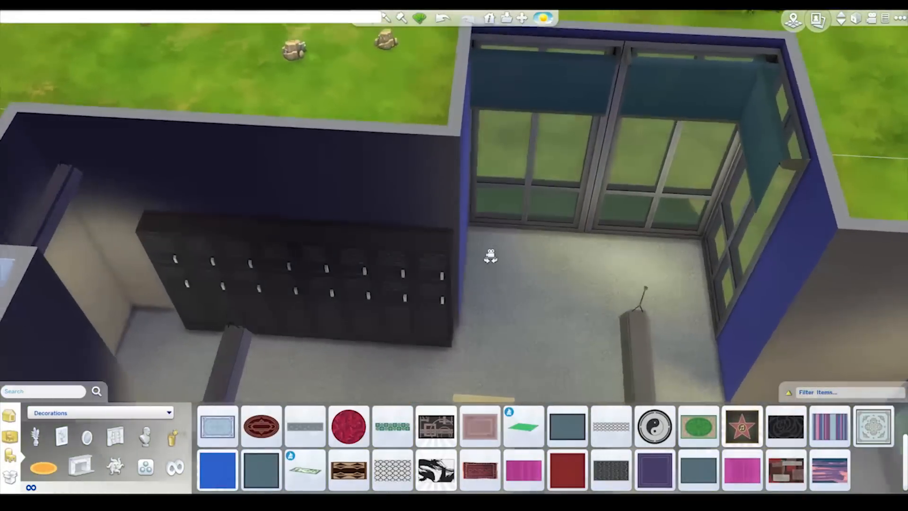
Place a grey figurine in the art corner from the object catalog.
click(98, 413)
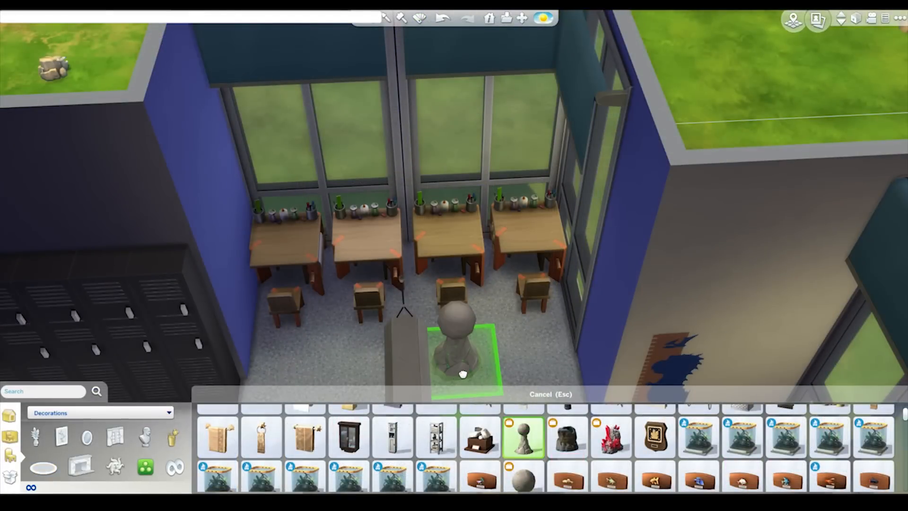
click(611, 437)
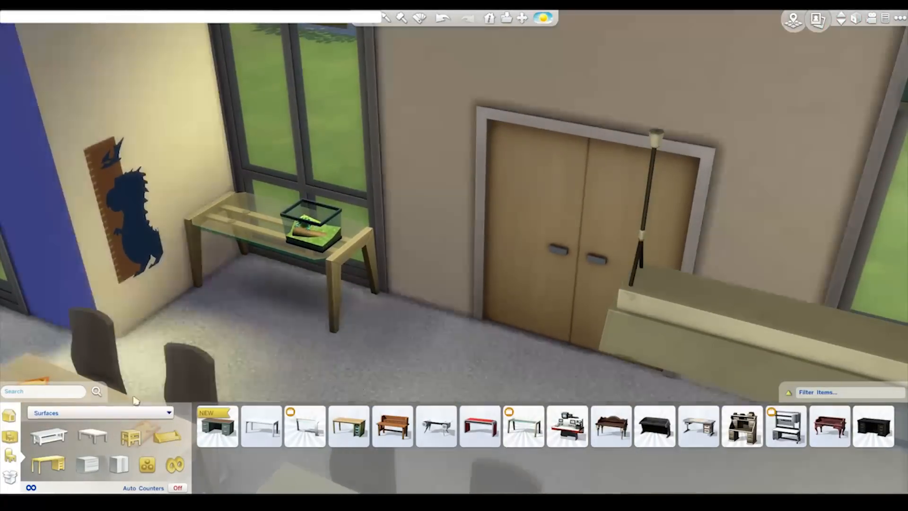
Place the white Keep Me Clean Metal Table from Surfaces beside the art desks.
click(99, 413)
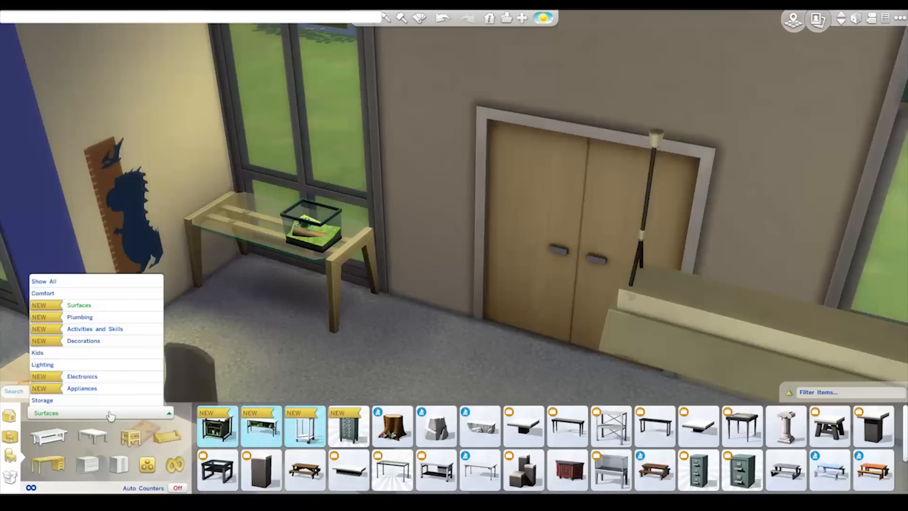
mouse_move(276, 426)
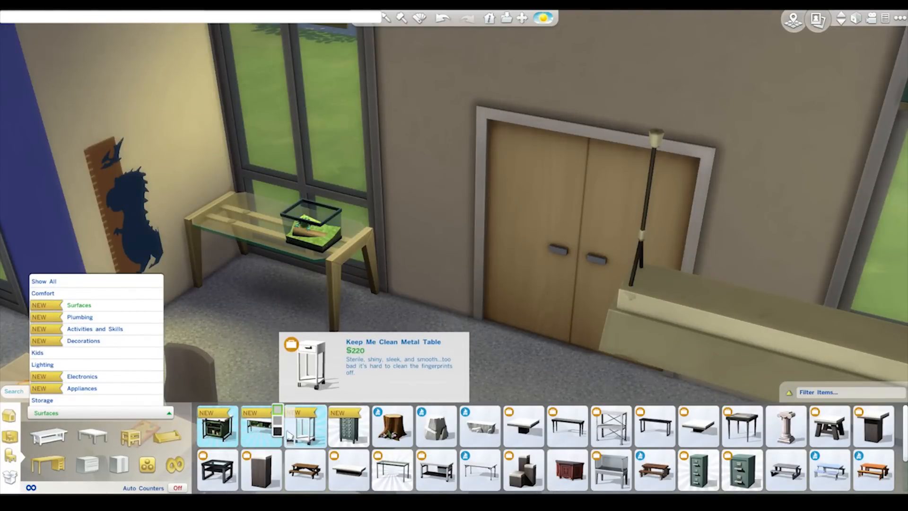
click(304, 426)
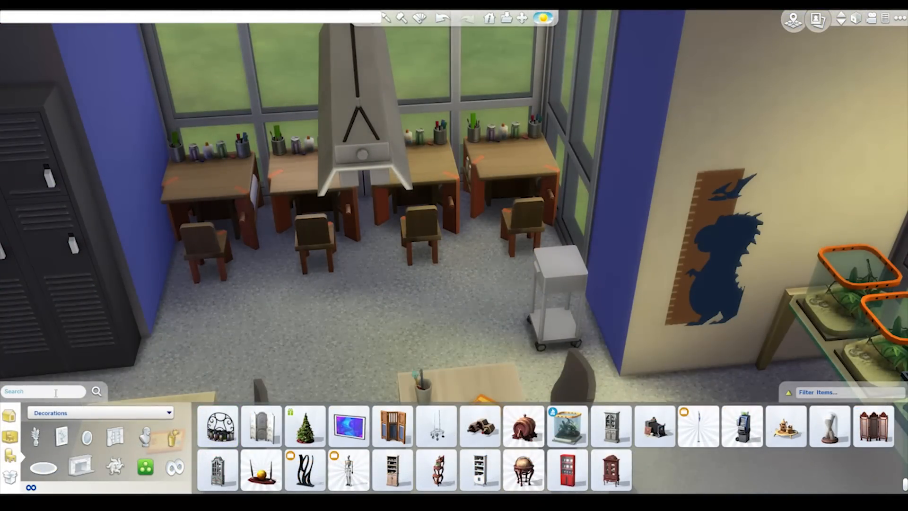
Search the catalog for 'canv' and set a brush cup and a box on the metal table.
text(canv)
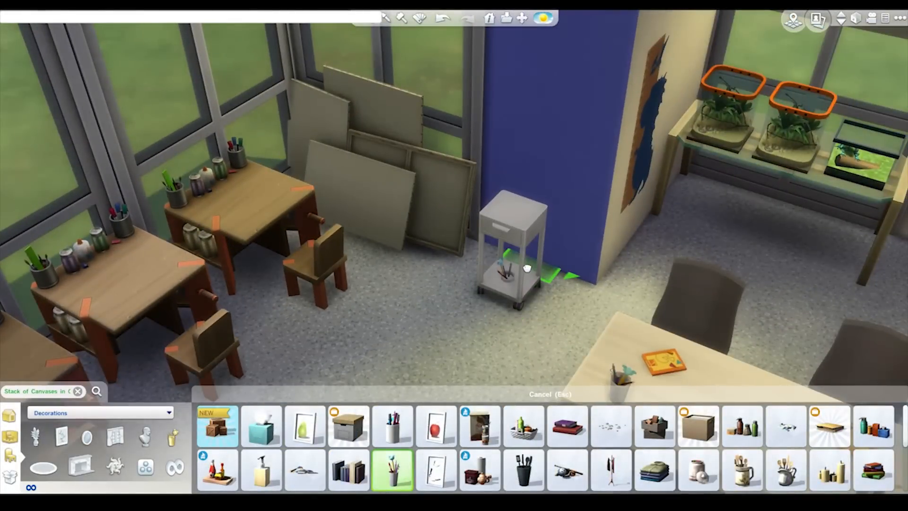
click(654, 426)
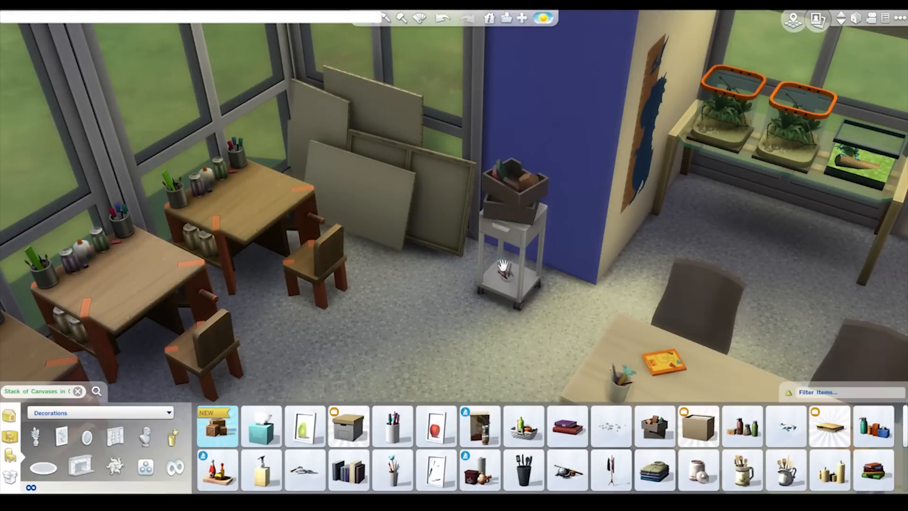
click(507, 267)
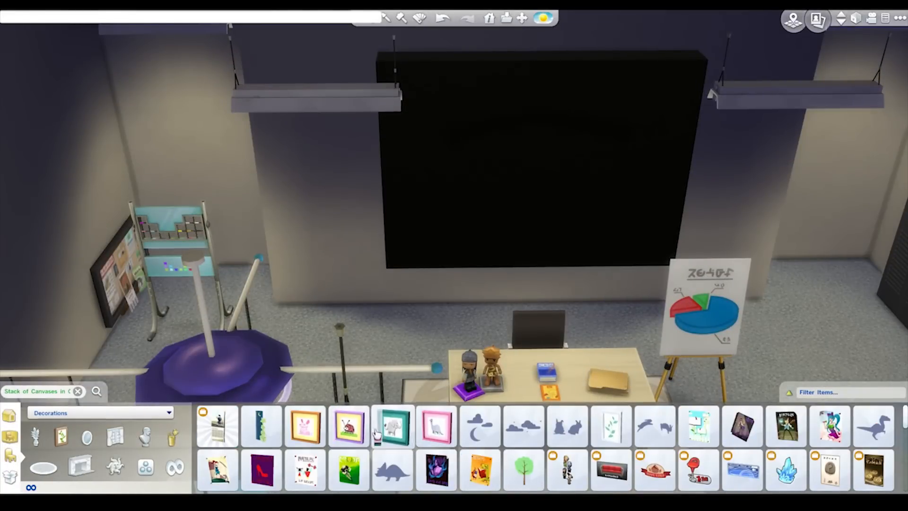
mouse_move(785, 425)
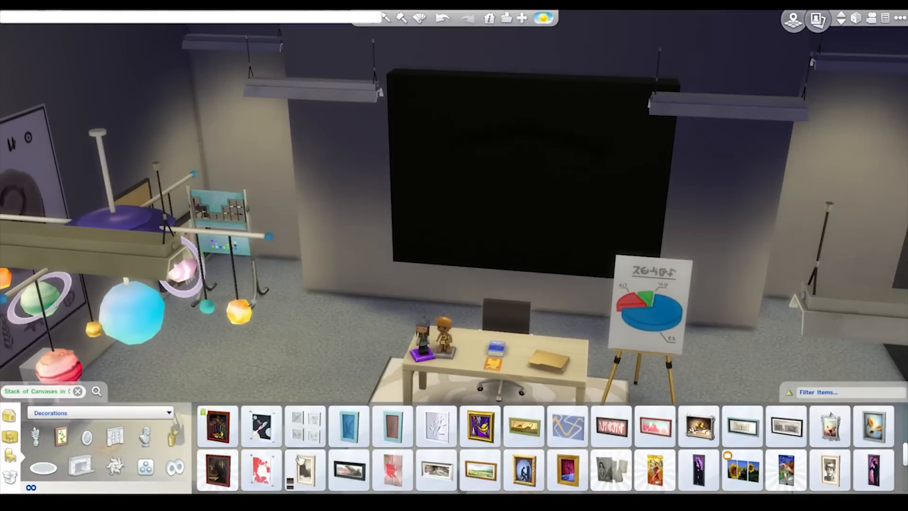
Hang wall art and the soccer poster on the front wall beside the blackboard.
scroll(down, 3)
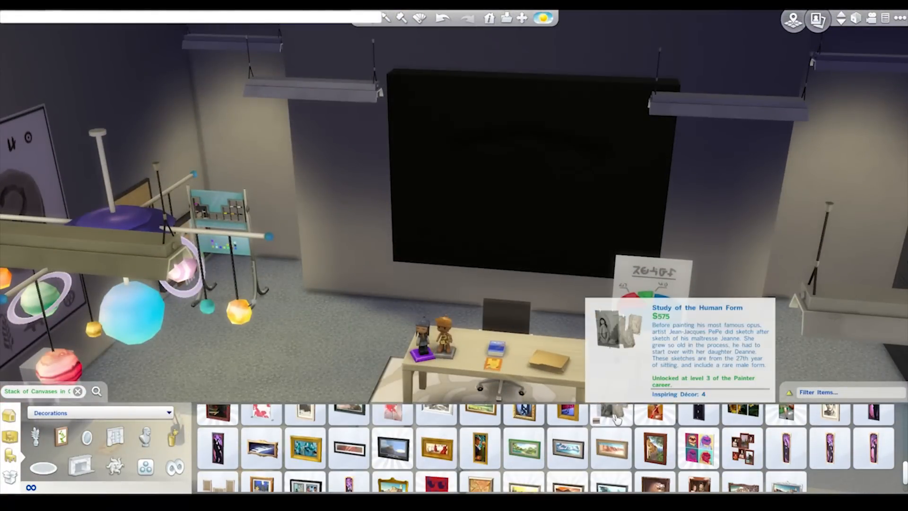
click(698, 426)
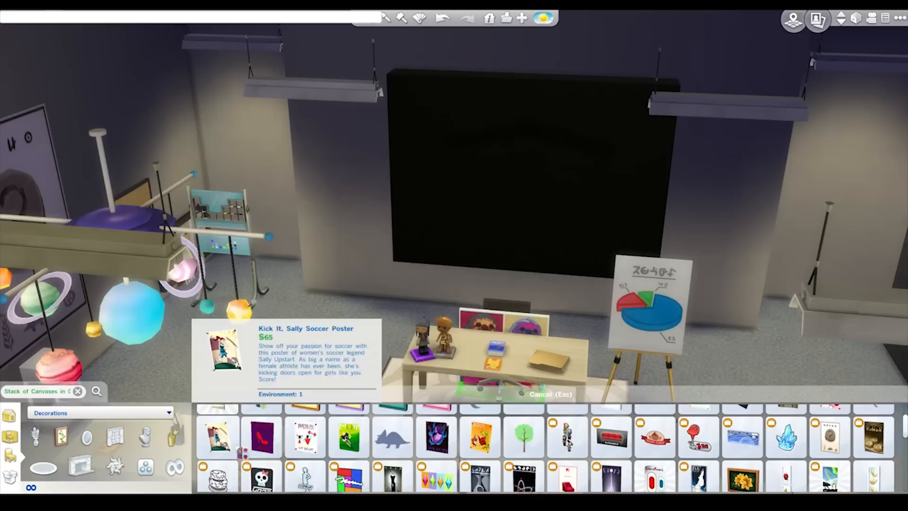
click(305, 437)
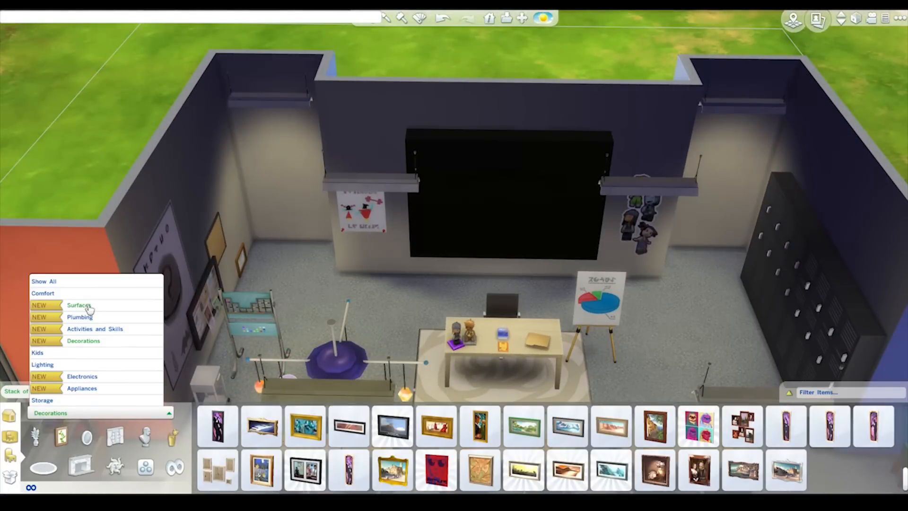
mouse_move(68, 292)
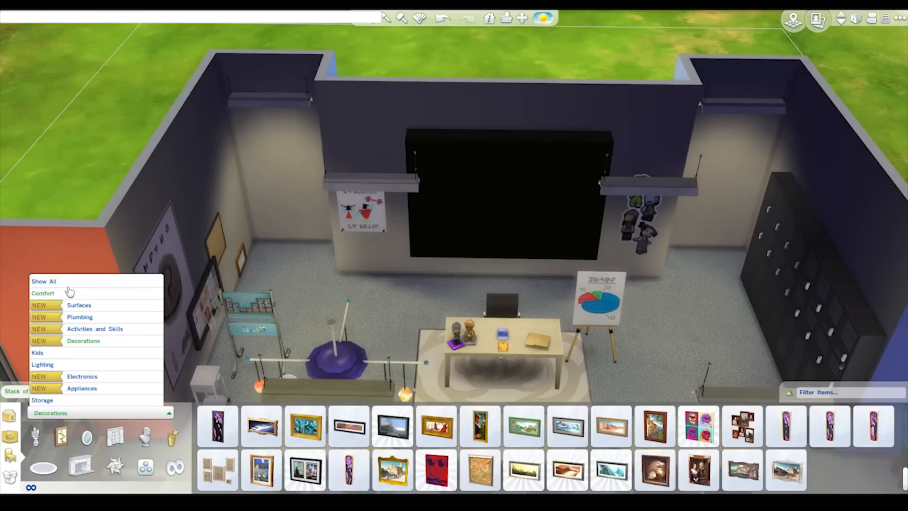
mouse_move(66, 373)
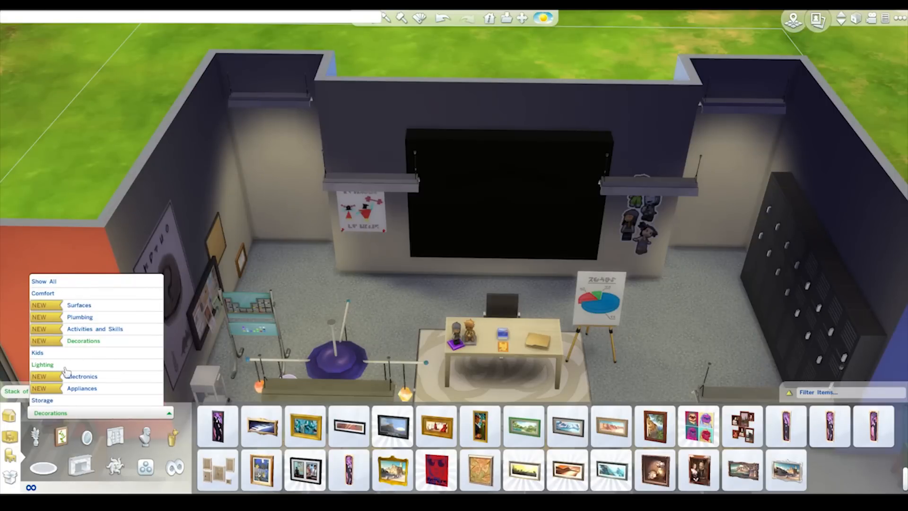
click(43, 400)
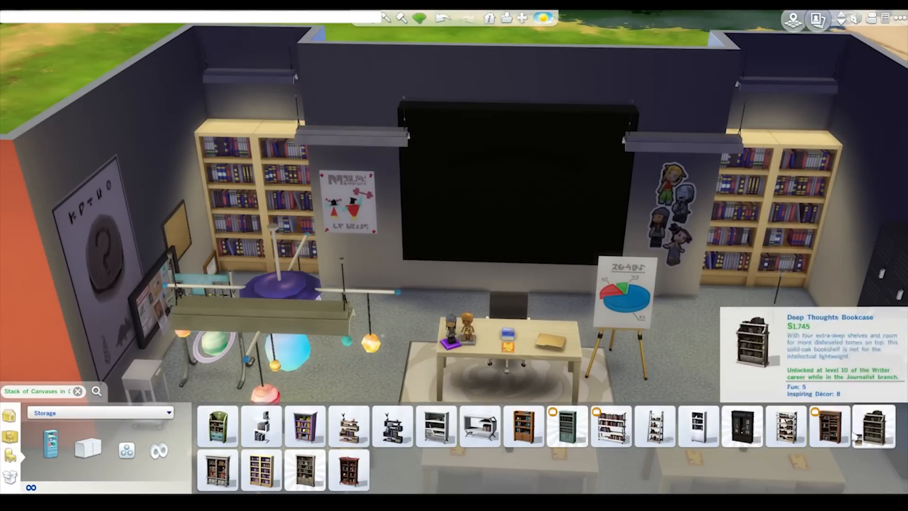
mouse_move(305, 426)
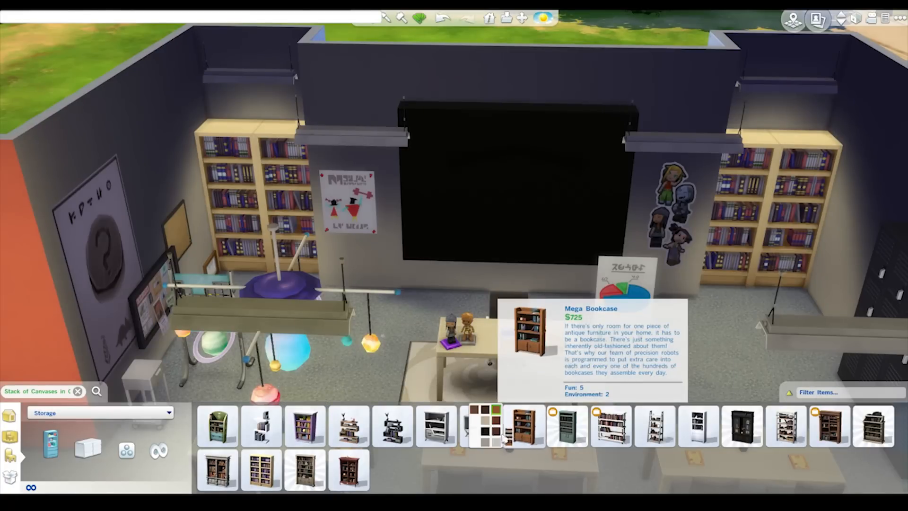
click(522, 426)
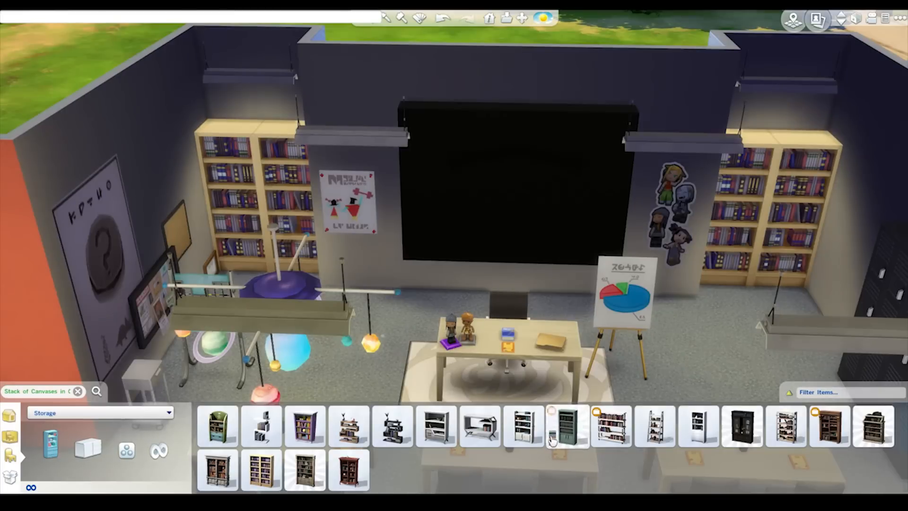
click(567, 427)
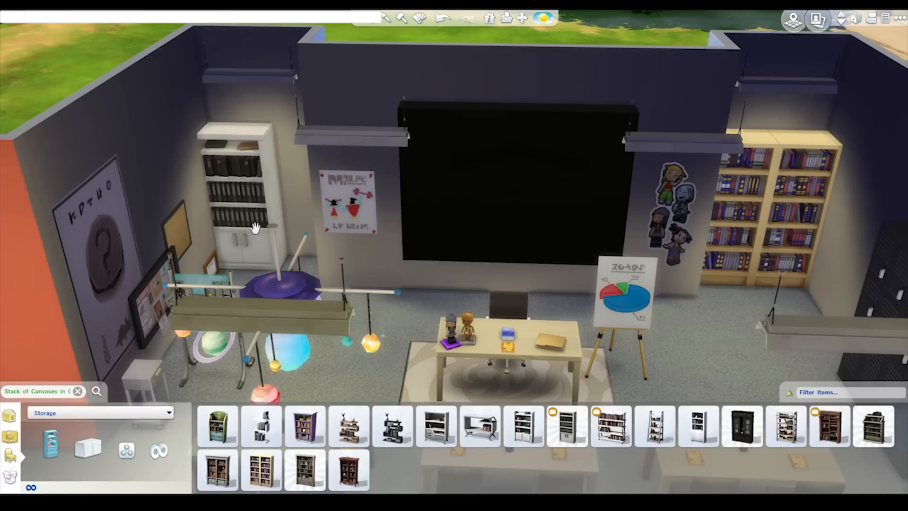
click(566, 426)
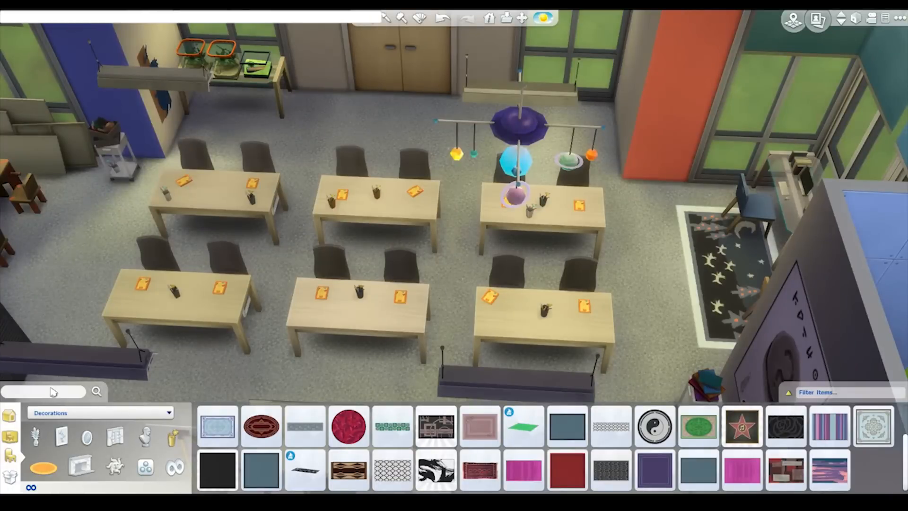
Search 'school' and place a school backpack beside a student desk, reselecting it for more.
text(school)
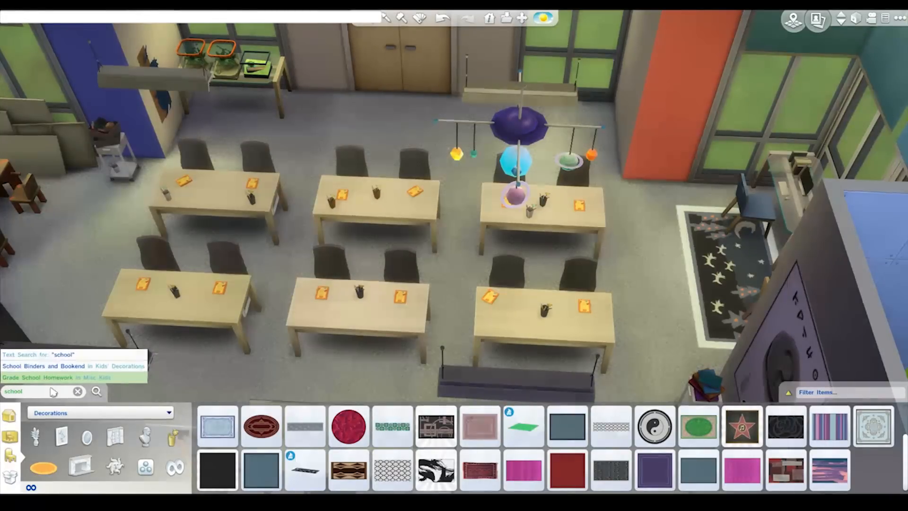
click(73, 366)
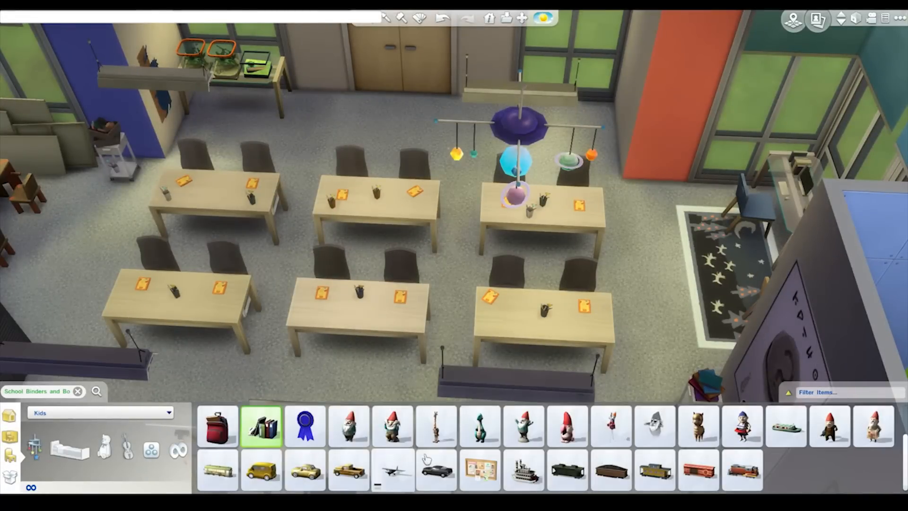
click(217, 426)
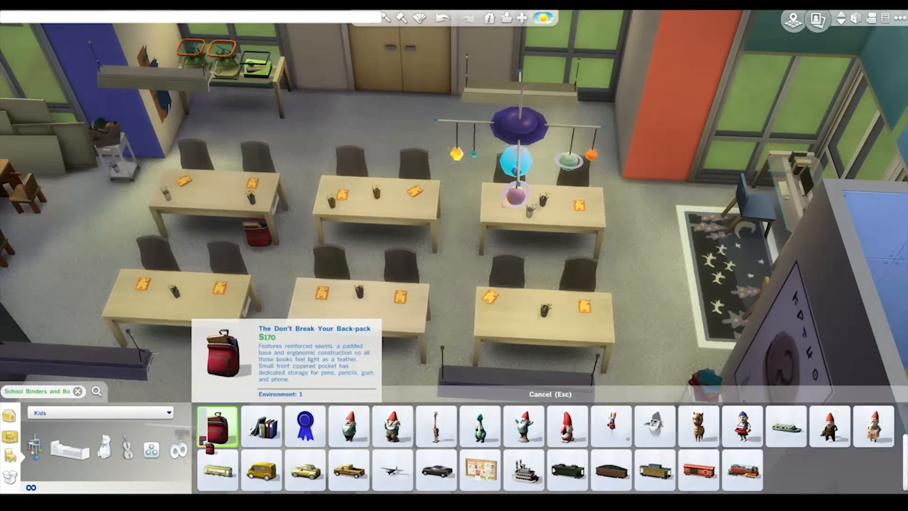
click(414, 191)
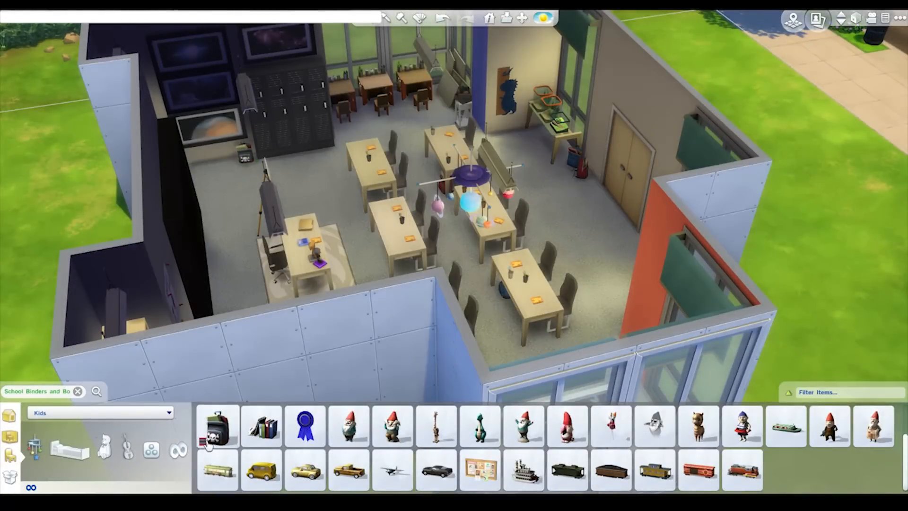
click(219, 426)
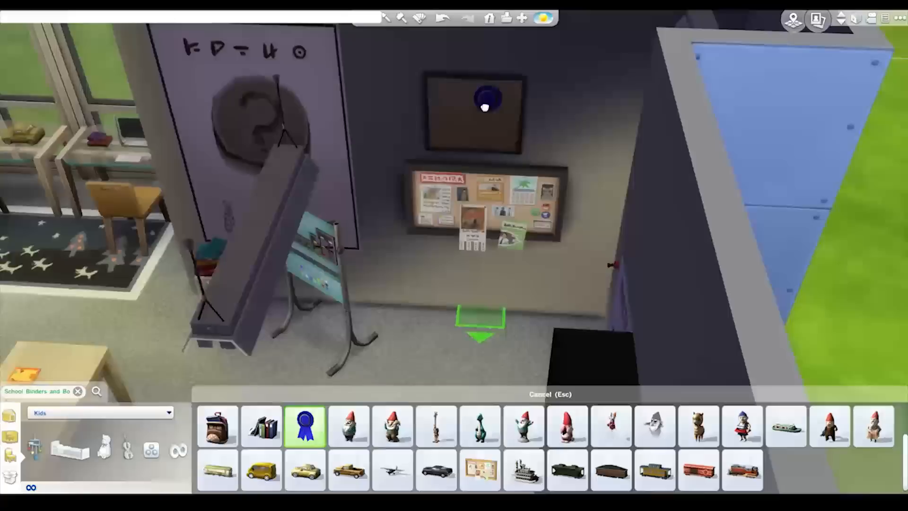
mouse_move(305, 426)
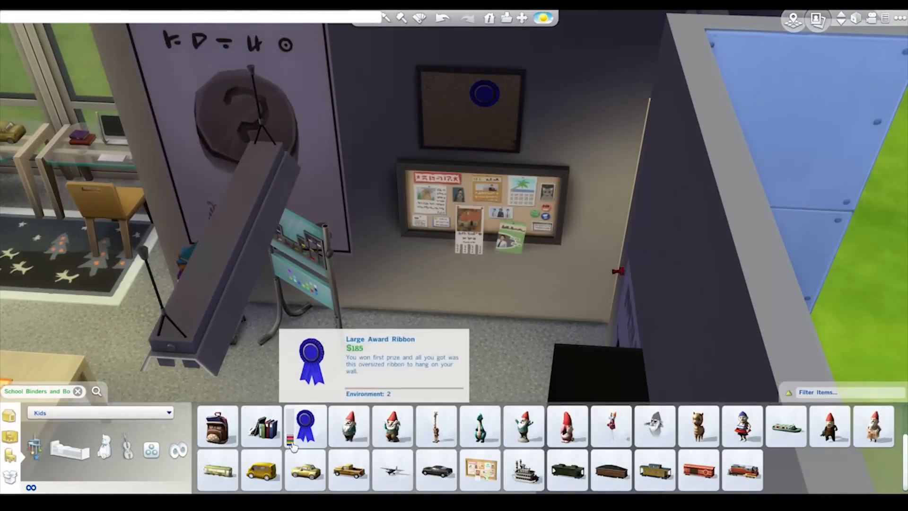
Hang red, yellow, green and pink award ribbons on the cork board and by the cartoon poster.
click(304, 427)
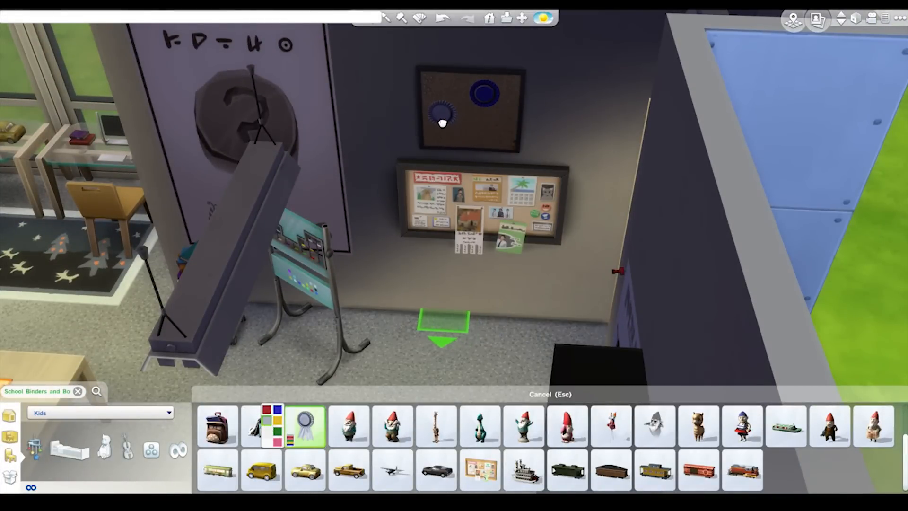
mouse_move(304, 426)
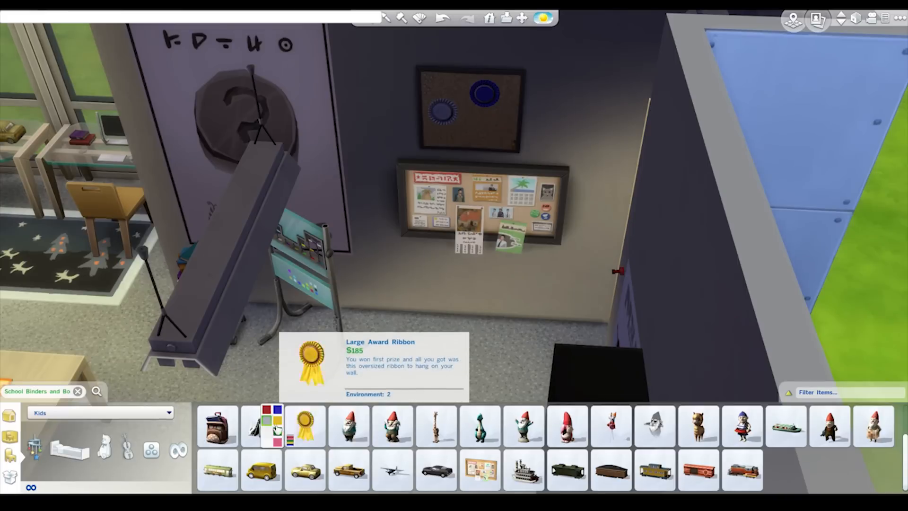
click(305, 426)
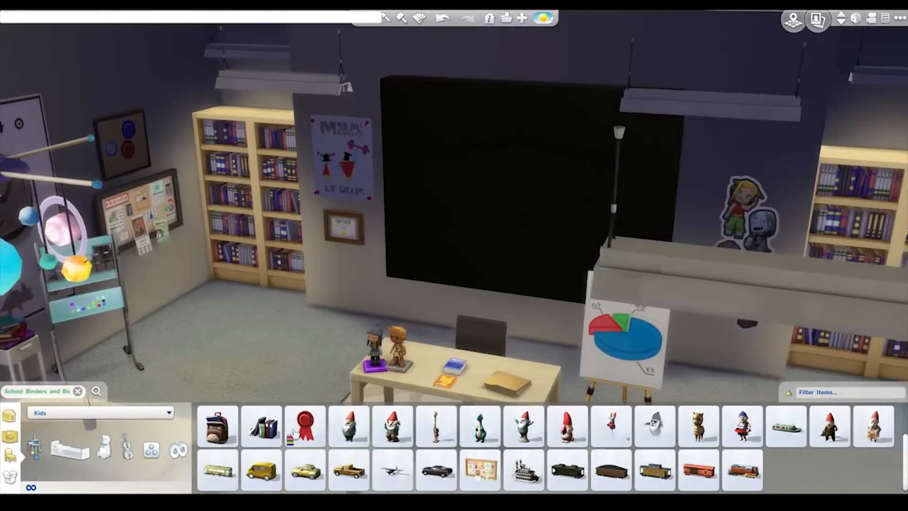
click(304, 426)
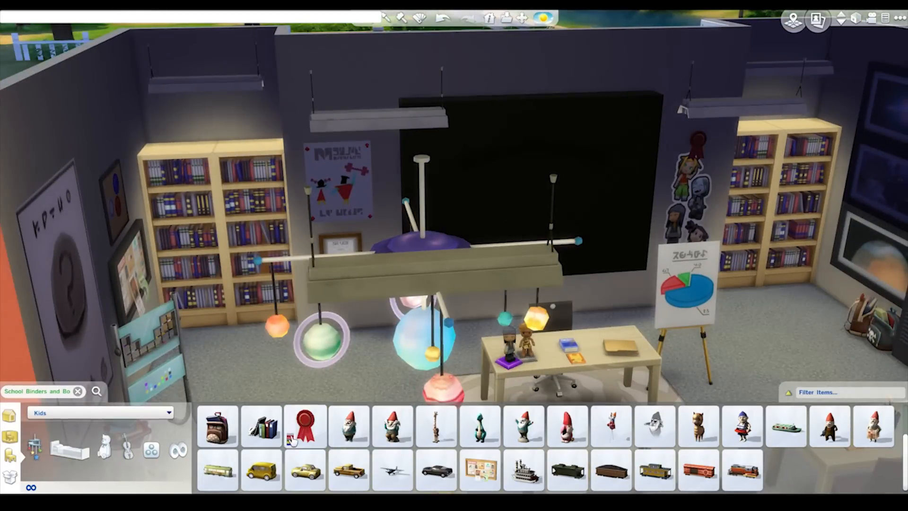
click(305, 426)
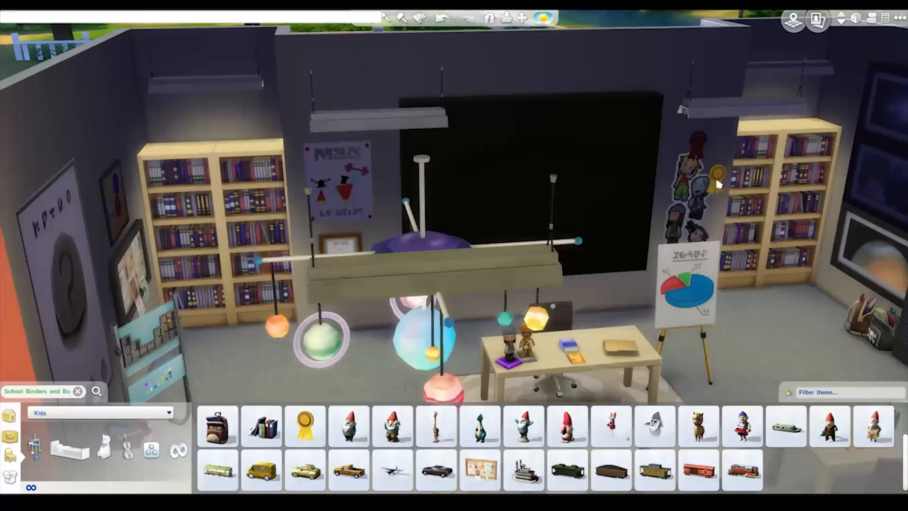
click(305, 426)
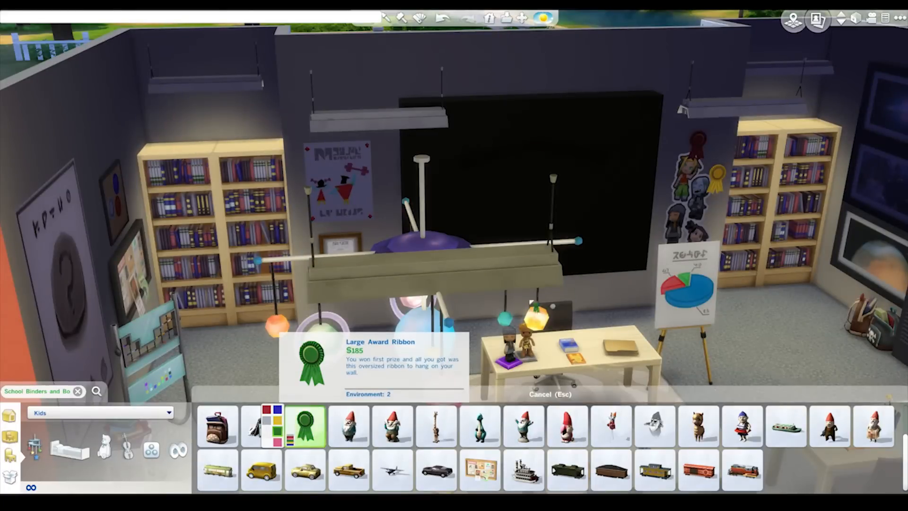
click(262, 426)
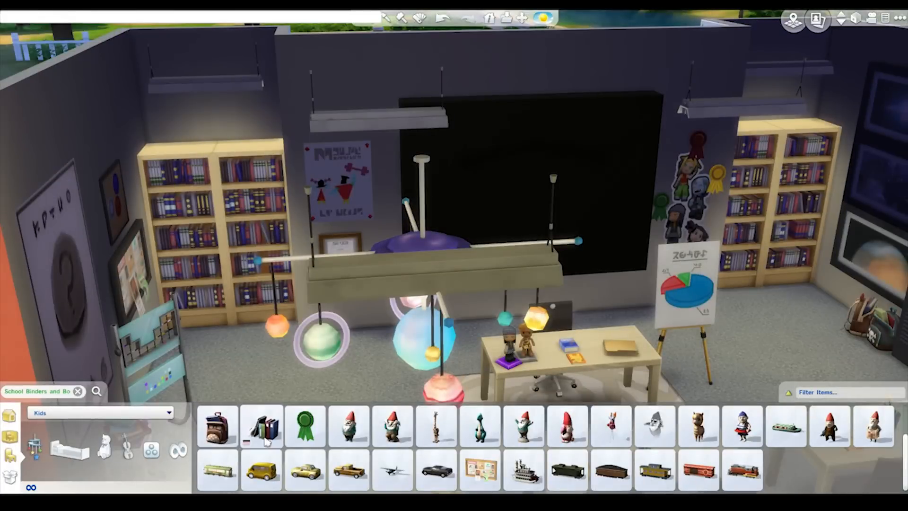
click(305, 426)
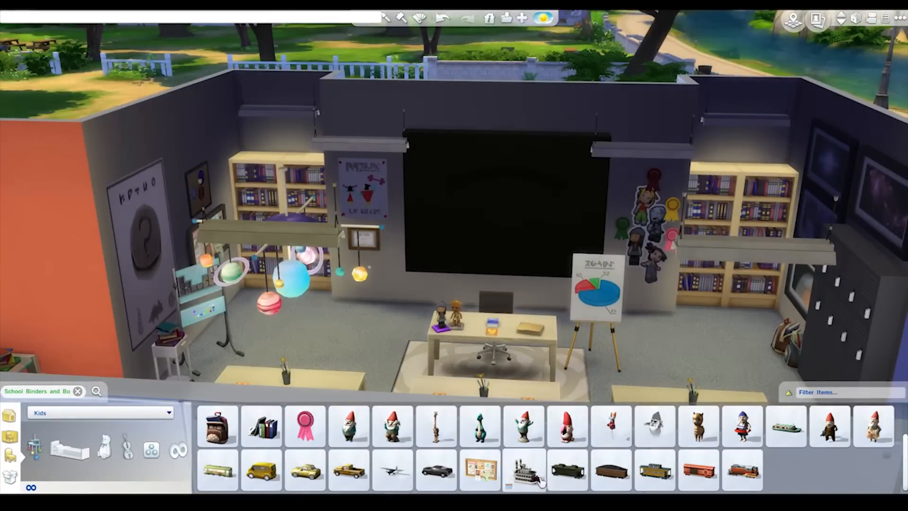
click(523, 470)
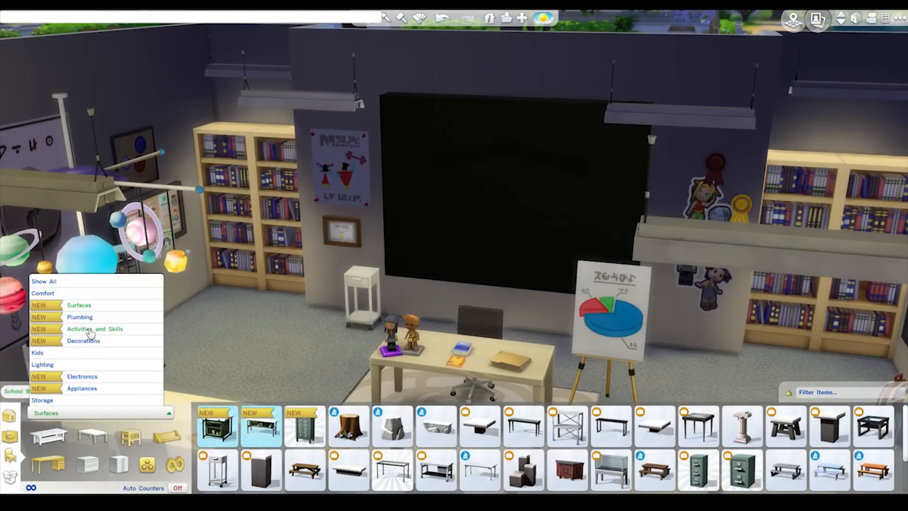
Browse Activities and Skills, then Decorations, before returning to the Kids category.
click(94, 329)
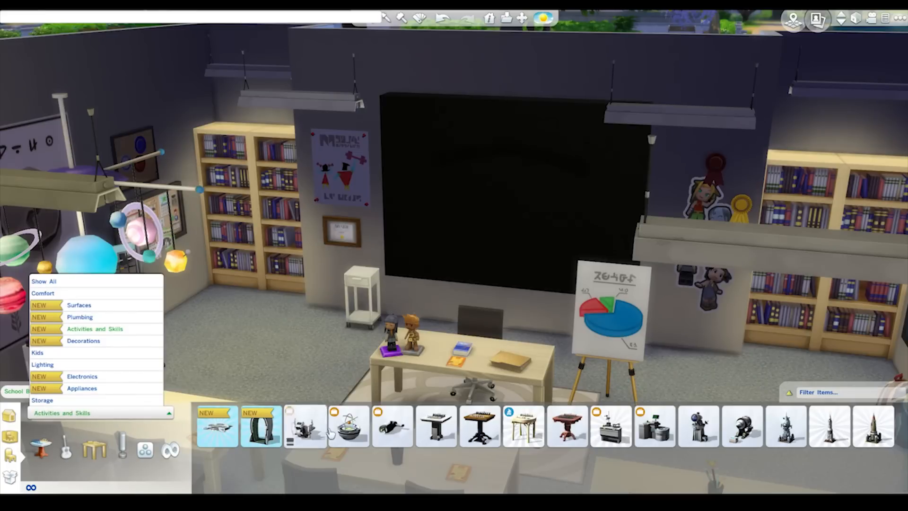
click(349, 426)
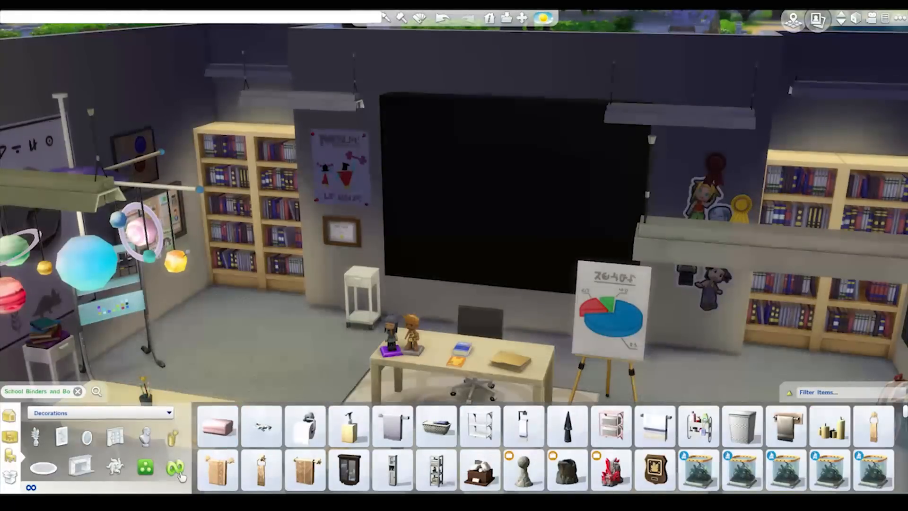
click(98, 413)
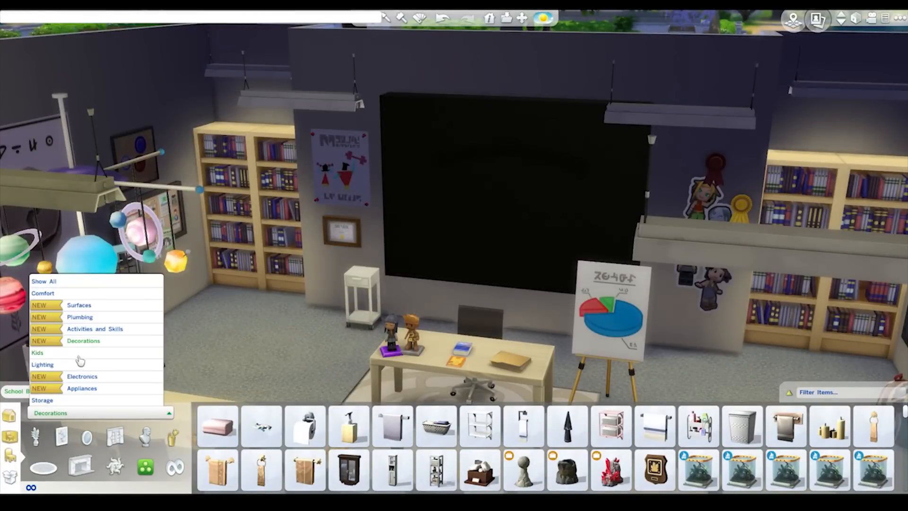
click(37, 352)
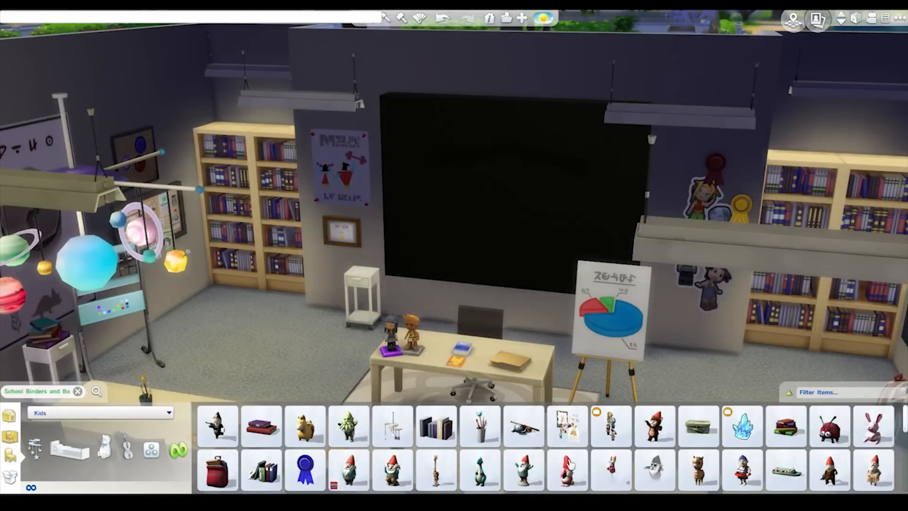
Pick the school books from the Kids catalog and set them on a student desk.
click(567, 426)
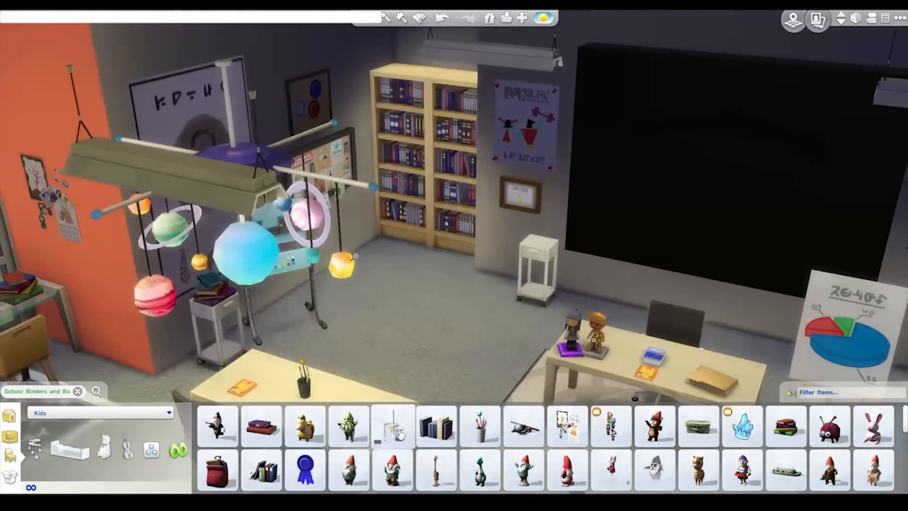
click(523, 426)
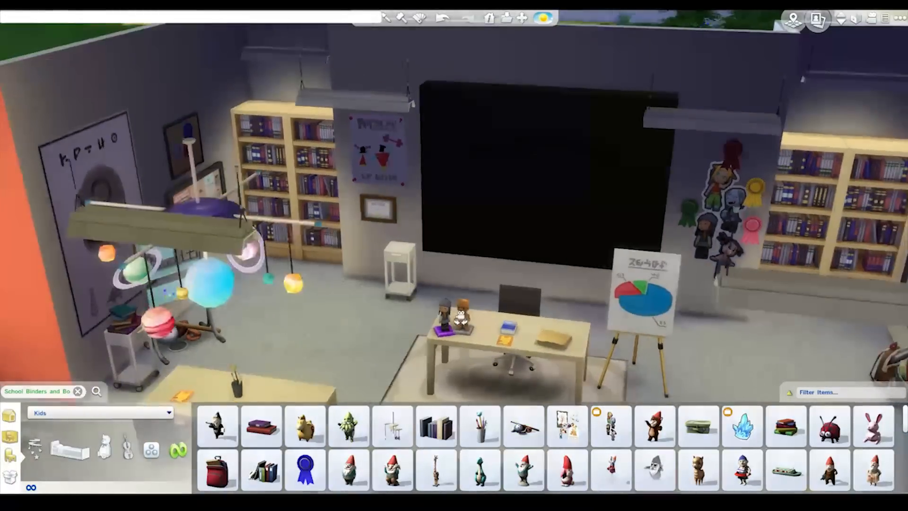
mouse_move(699, 427)
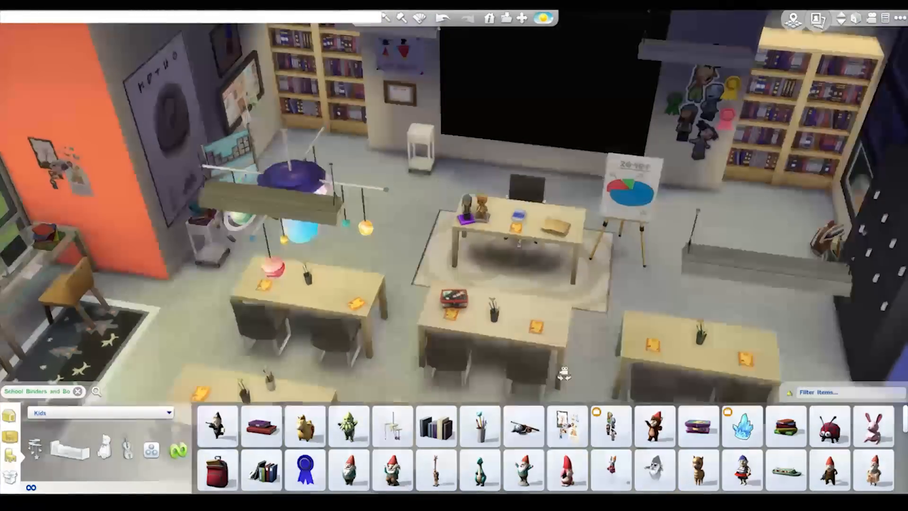
click(698, 427)
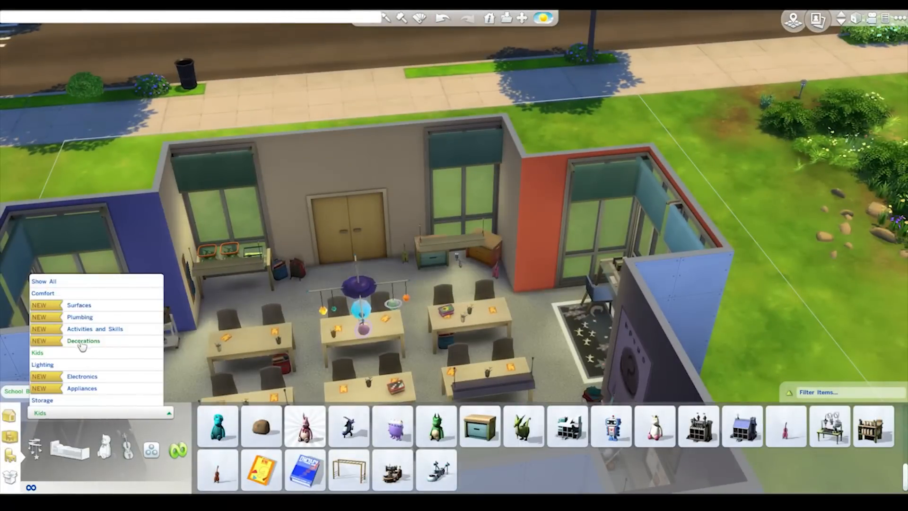
Switch the Build Mode catalogue from kids' items to the Decorations category showing wall art.
click(83, 340)
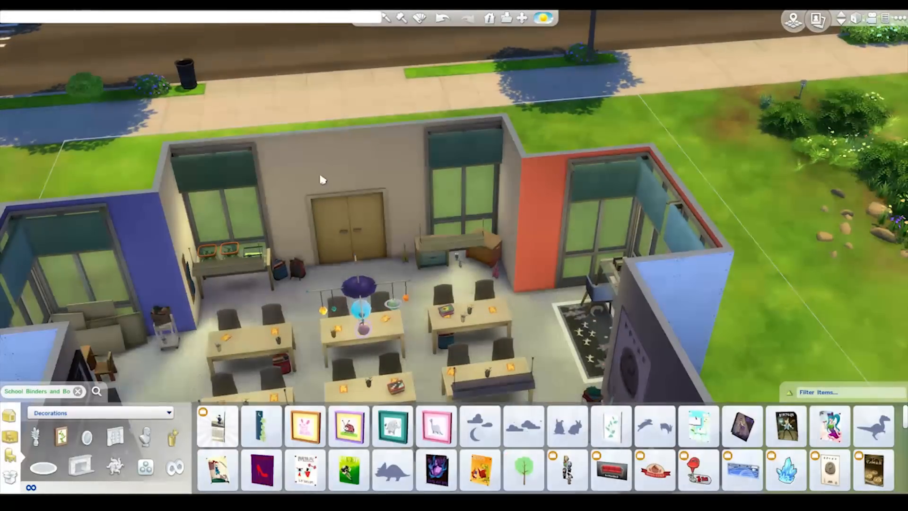